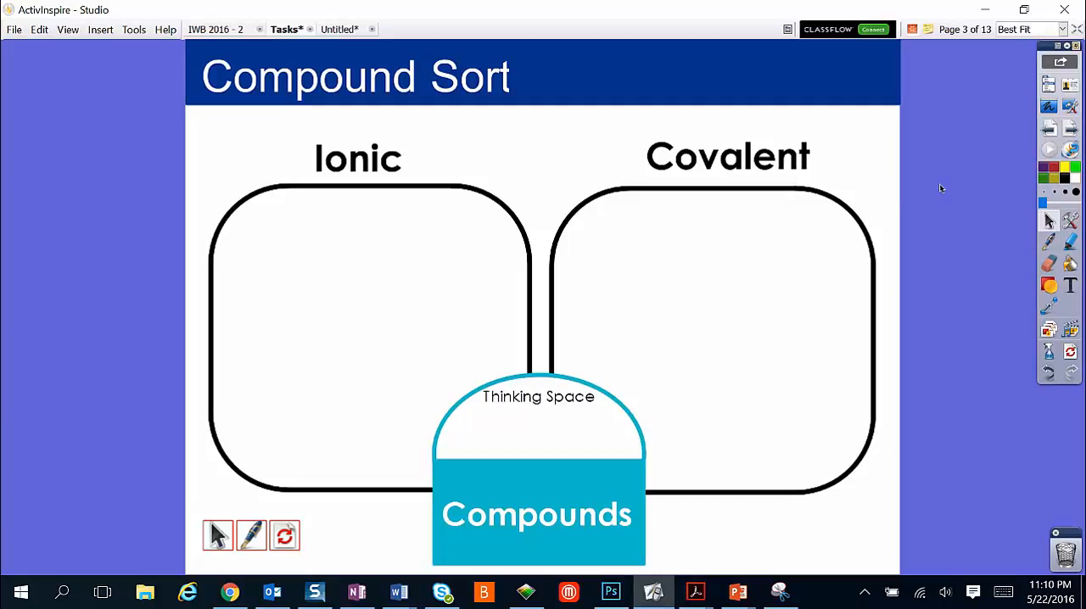
mouse_move(572, 207)
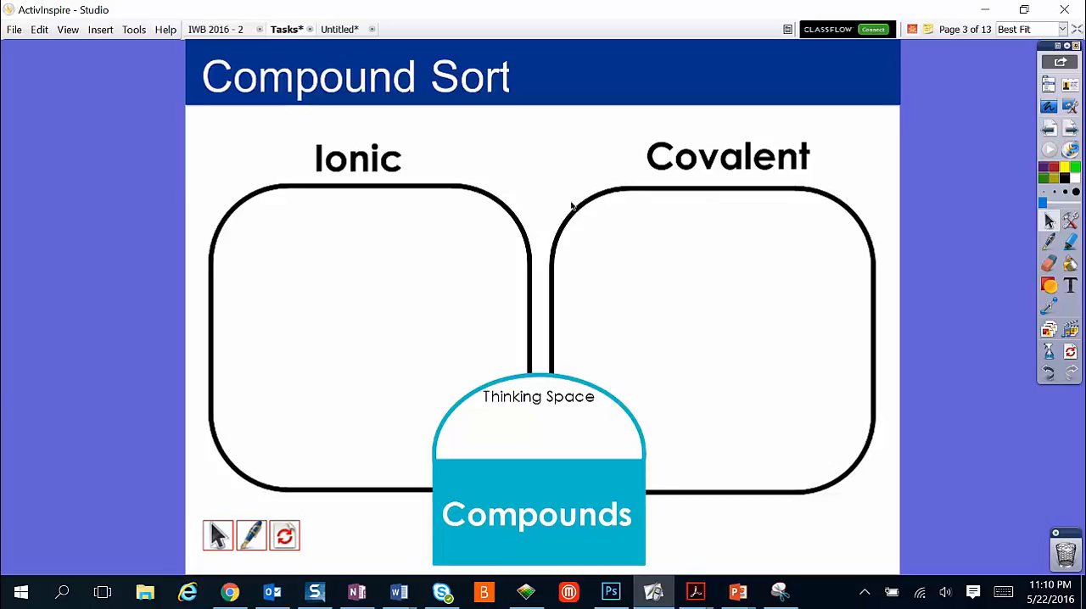
mouse_move(523, 434)
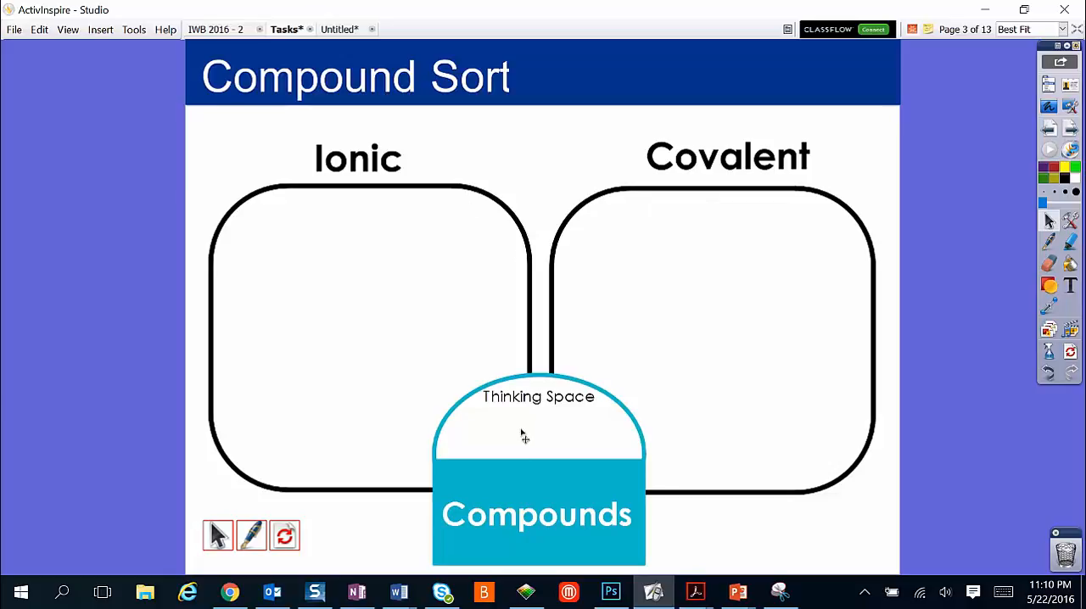
mouse_move(499, 519)
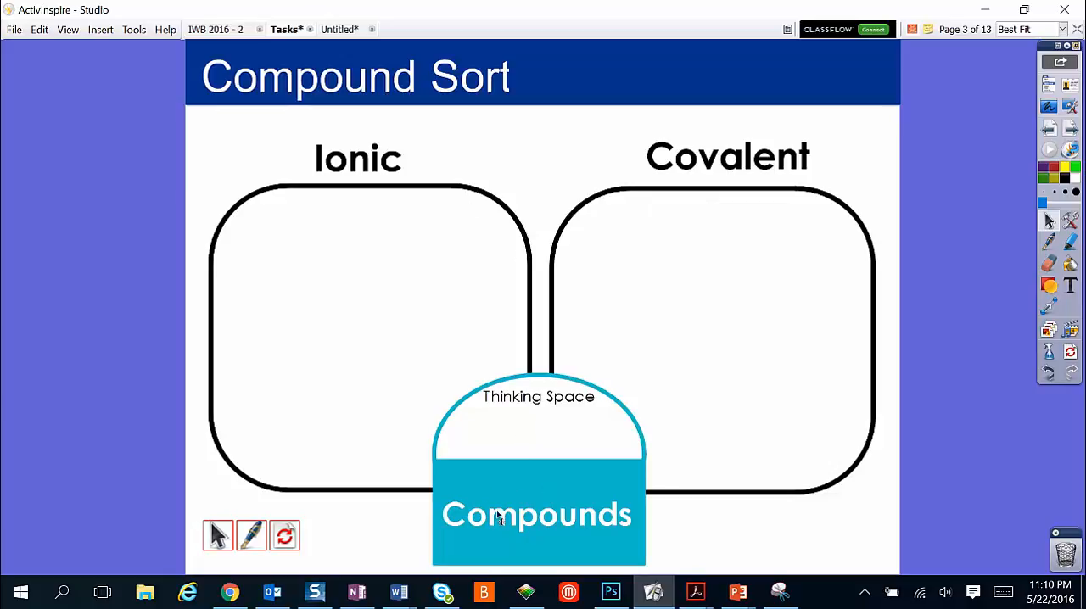
mouse_move(510, 505)
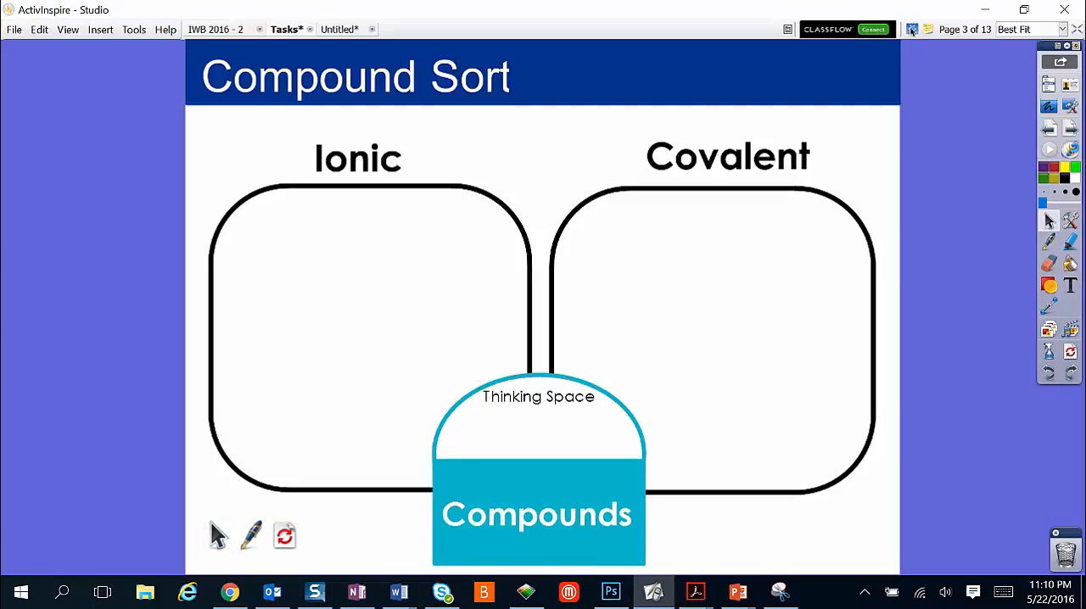
mouse_move(531, 503)
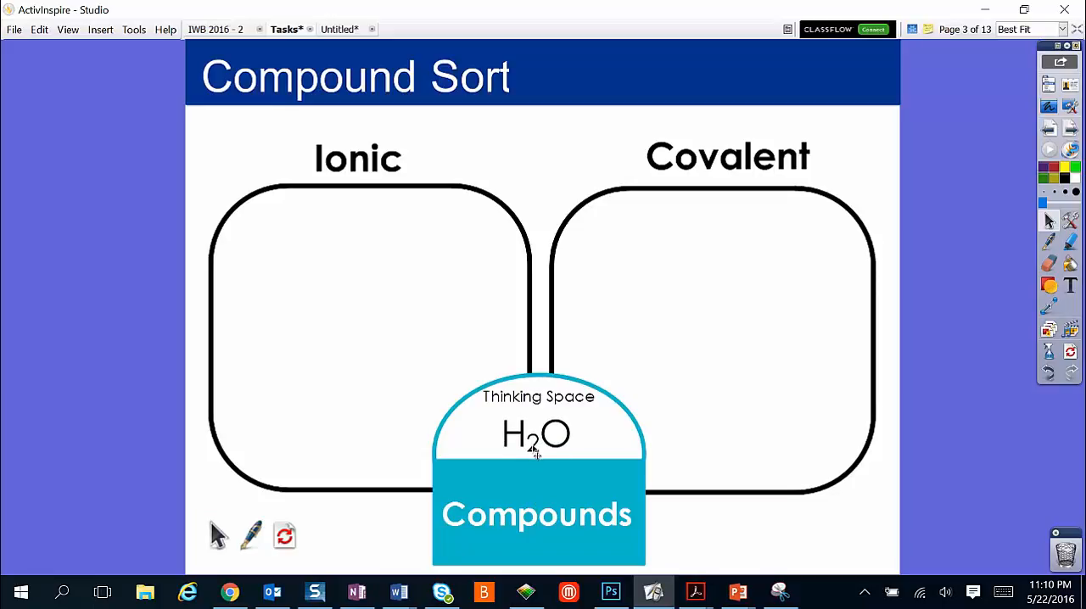
Try the H2O card in the Ionic box, then return it to the Thinking Space.
left_click_drag(536, 435, 397, 361)
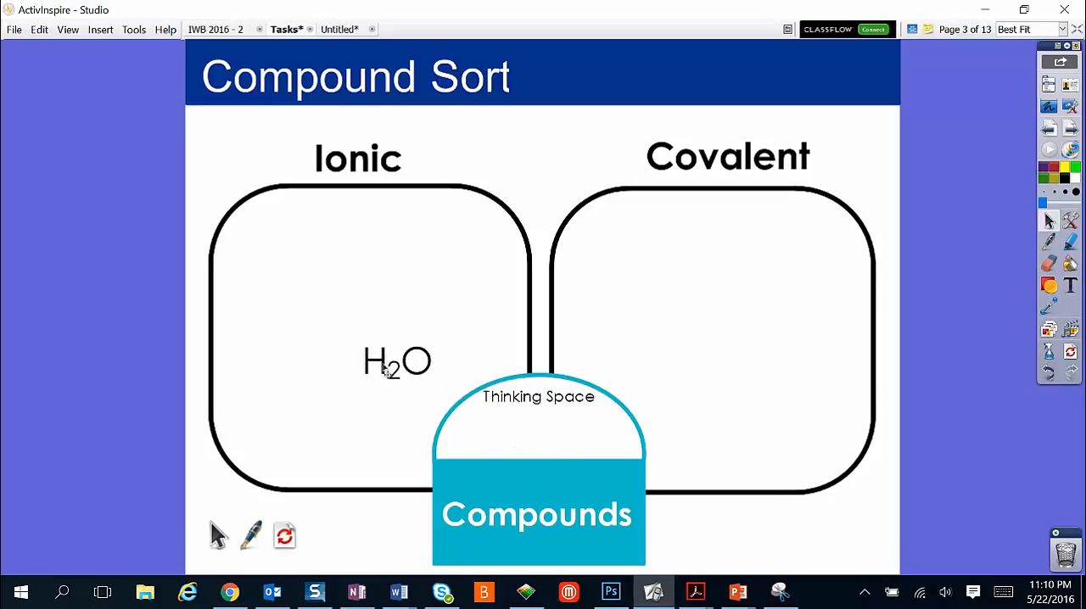
left_click_drag(398, 362, 500, 332)
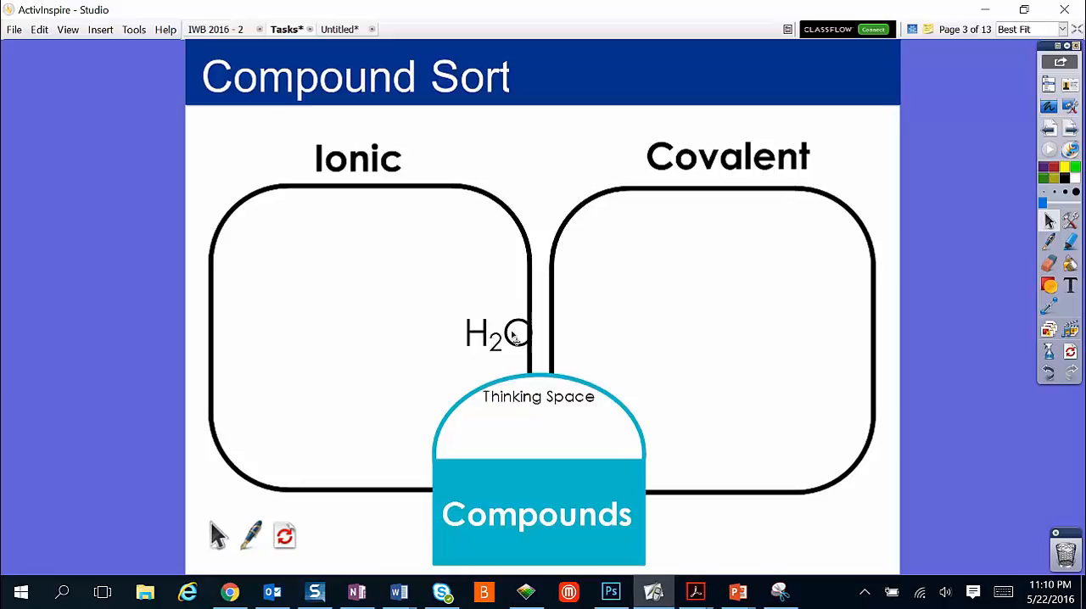
left_click_drag(499, 333, 540, 428)
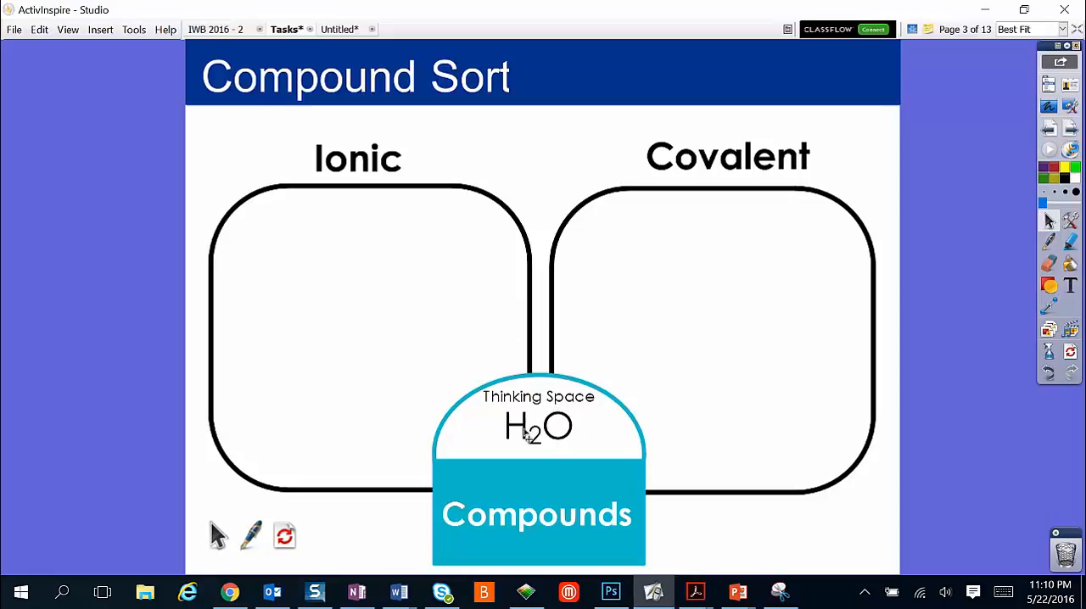
mouse_move(483, 90)
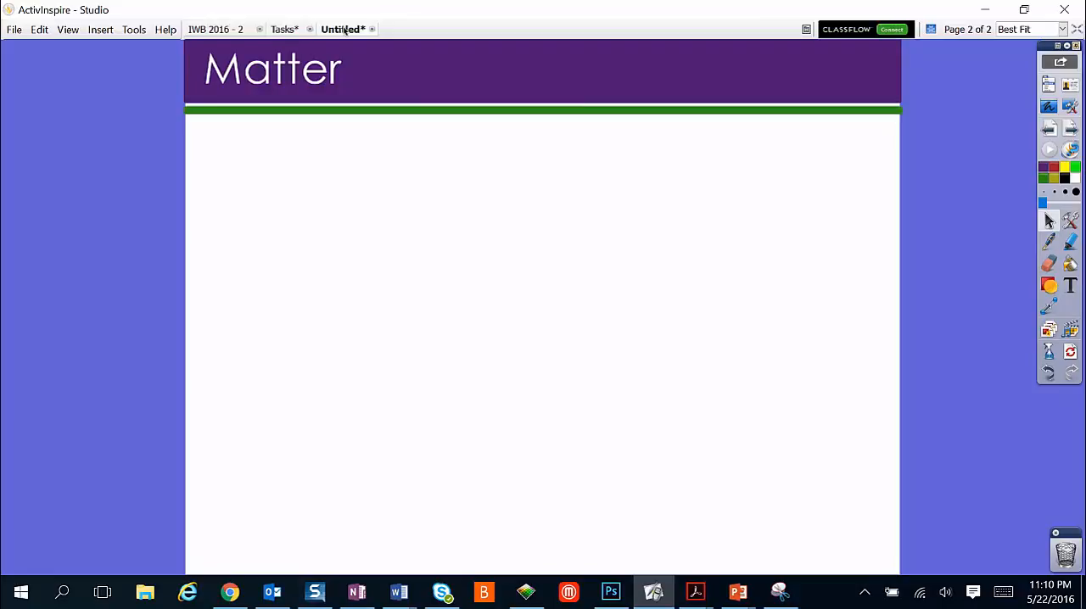
mouse_move(360, 151)
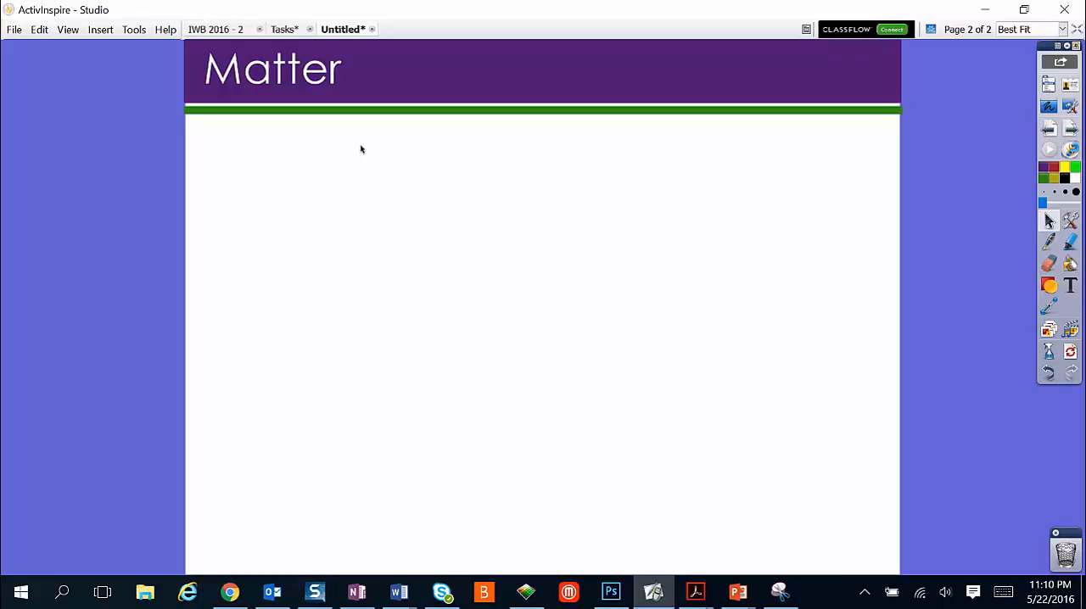
mouse_move(443, 161)
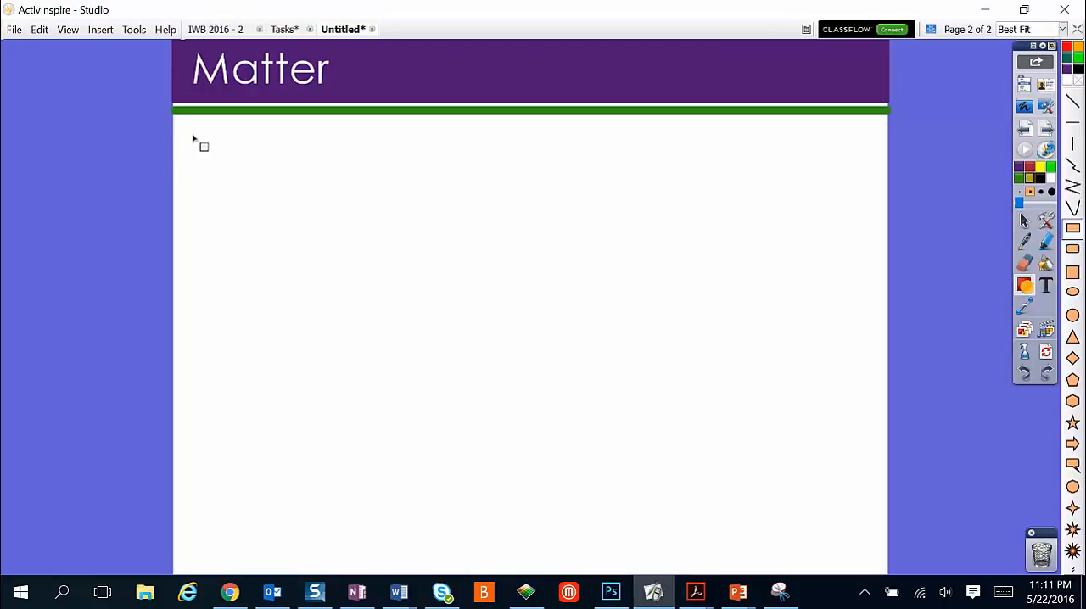
Draw a tall olive-green rectangle on the left of the Matter page.
left_click_drag(193, 139, 370, 416)
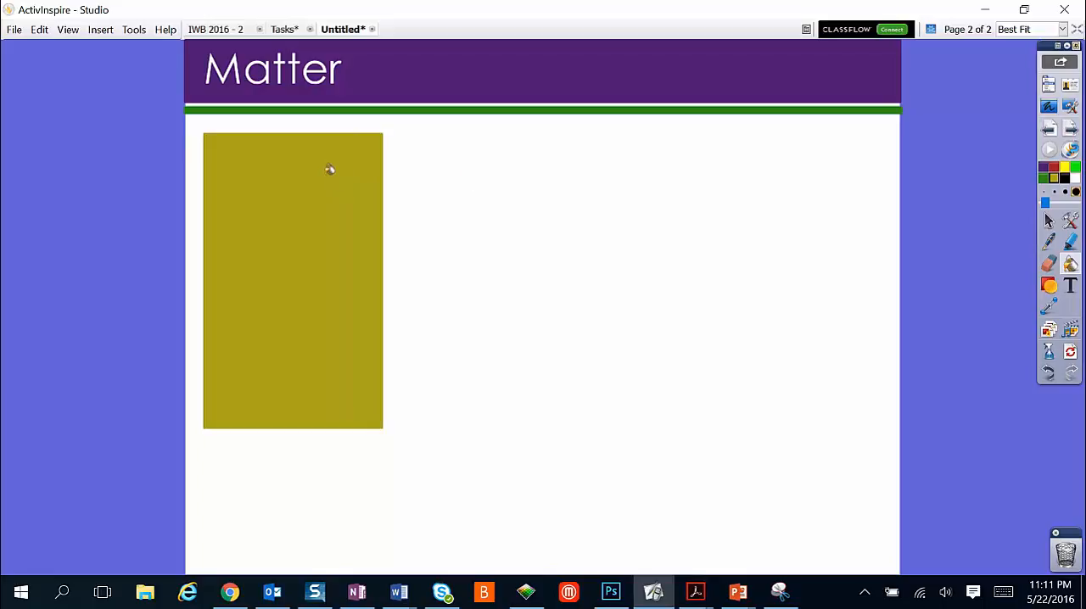
mouse_move(370, 210)
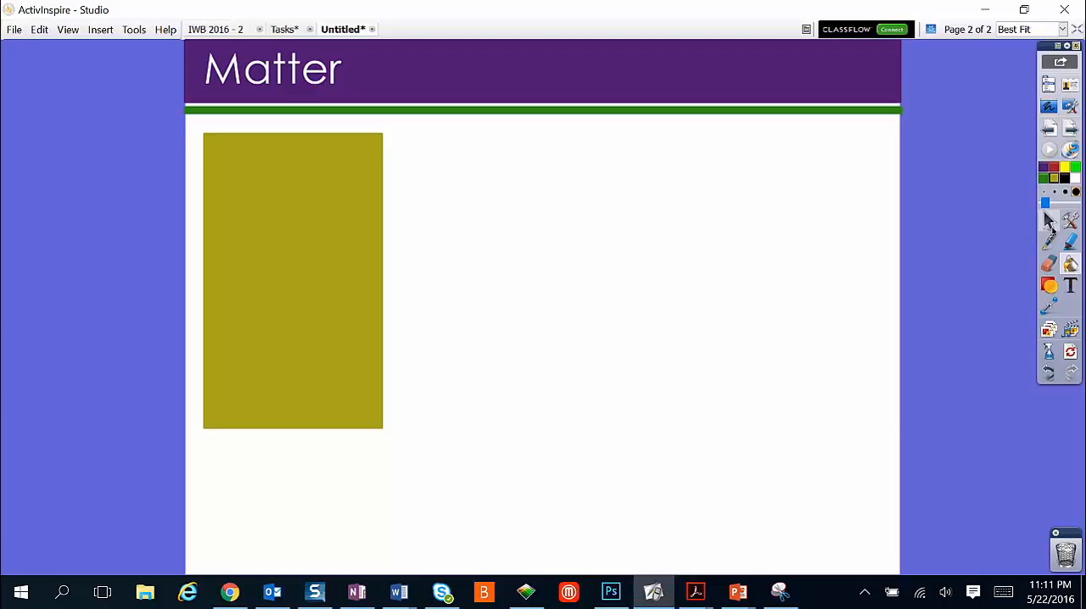
mouse_move(302, 229)
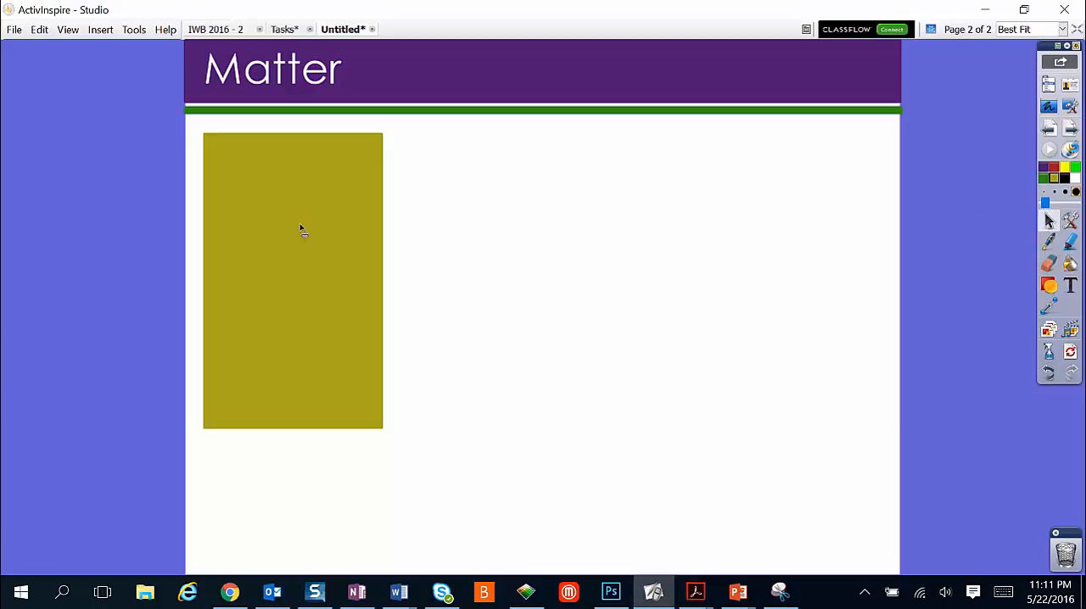
Duplicate the olive rectangle into three matching boxes arranged in a row.
left_click(292, 280)
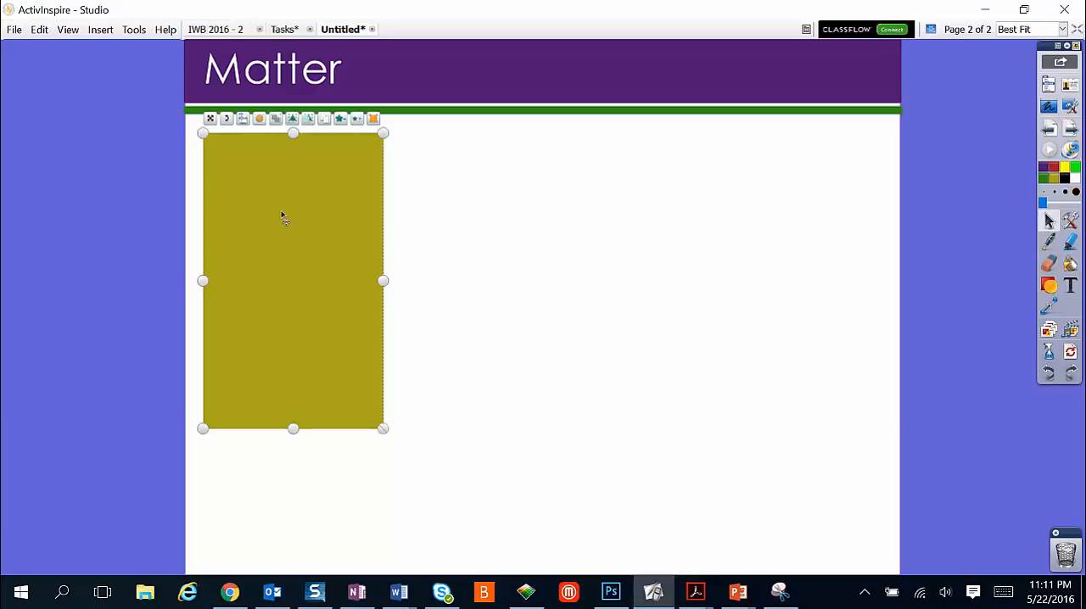
mouse_move(234, 207)
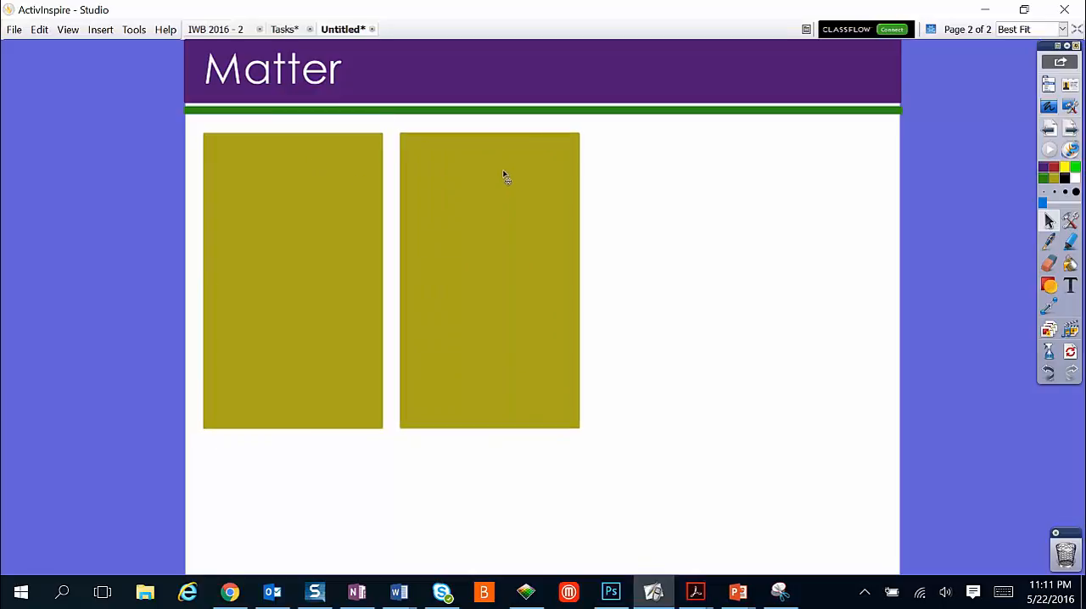
left_click(489, 280)
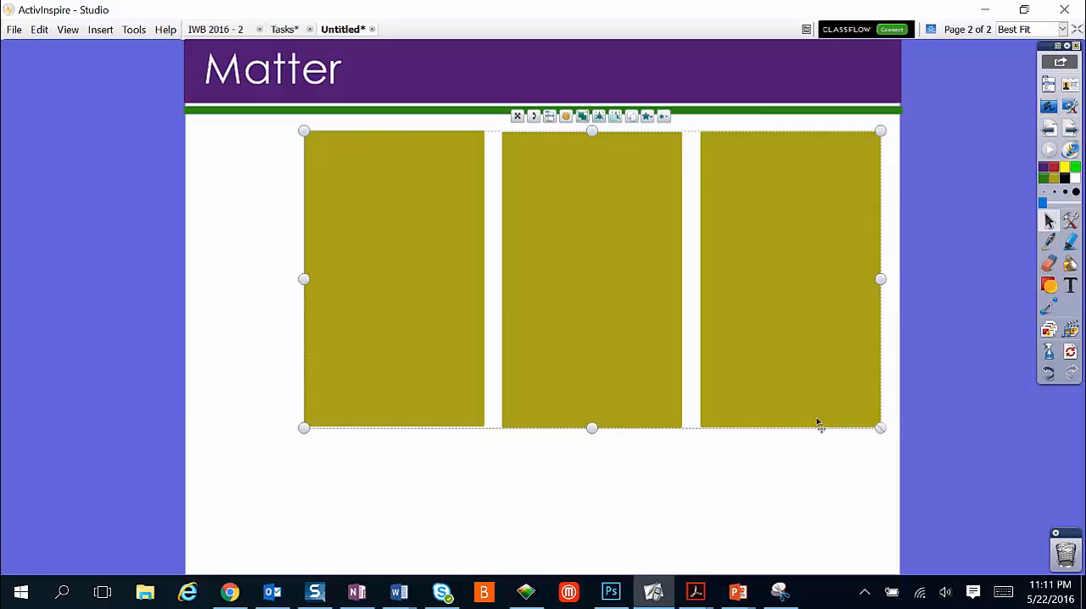
mouse_move(1051, 235)
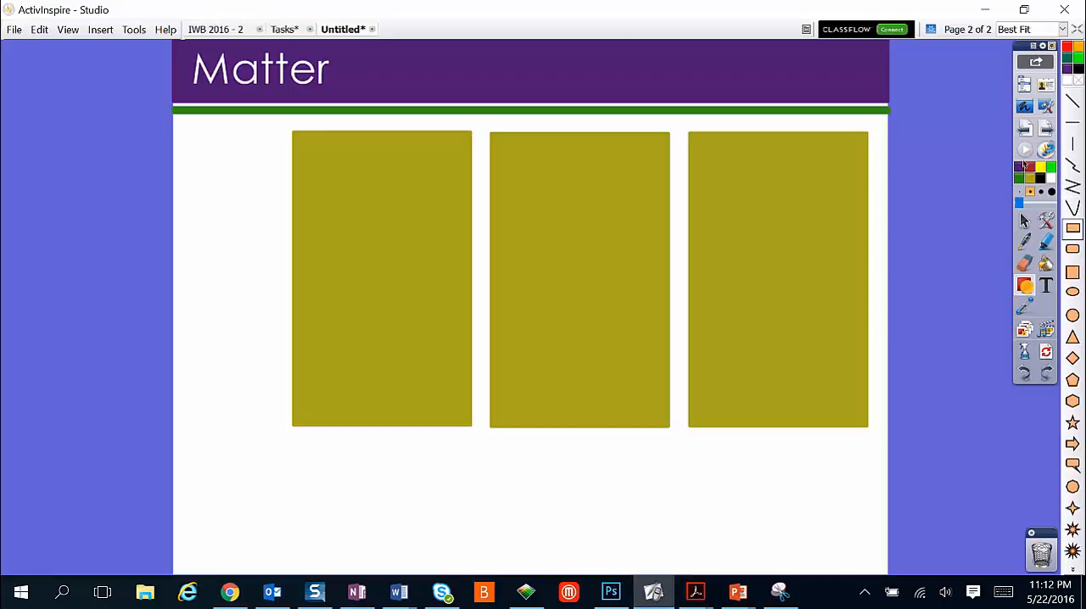
Add a purple box below the first rectangle labelled 'Thinking Box' in 14-point text.
left_click_drag(207, 404, 305, 441)
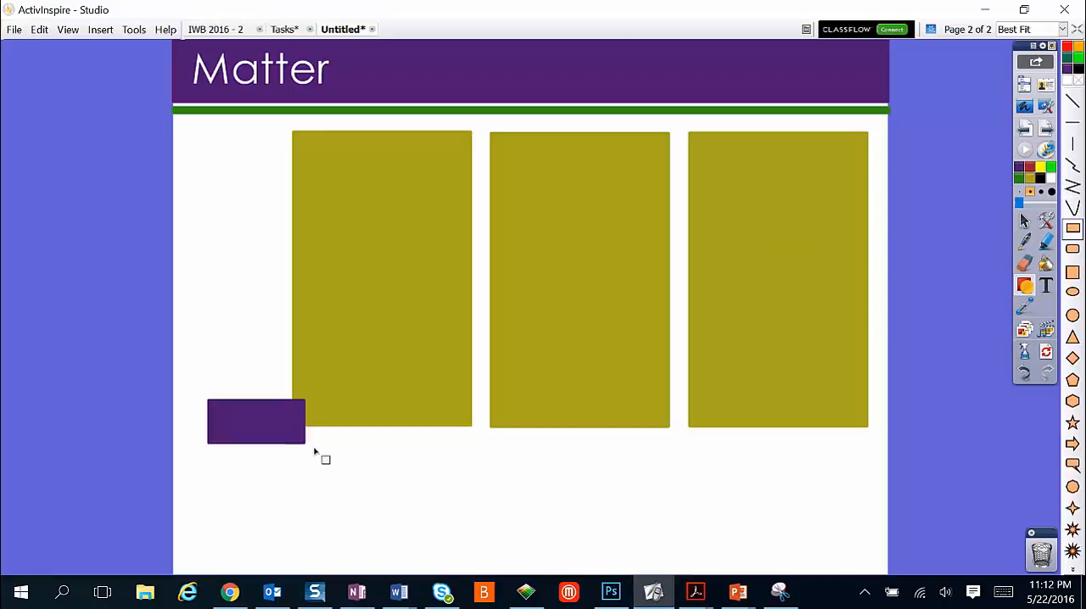
left_click_drag(255, 421, 302, 452)
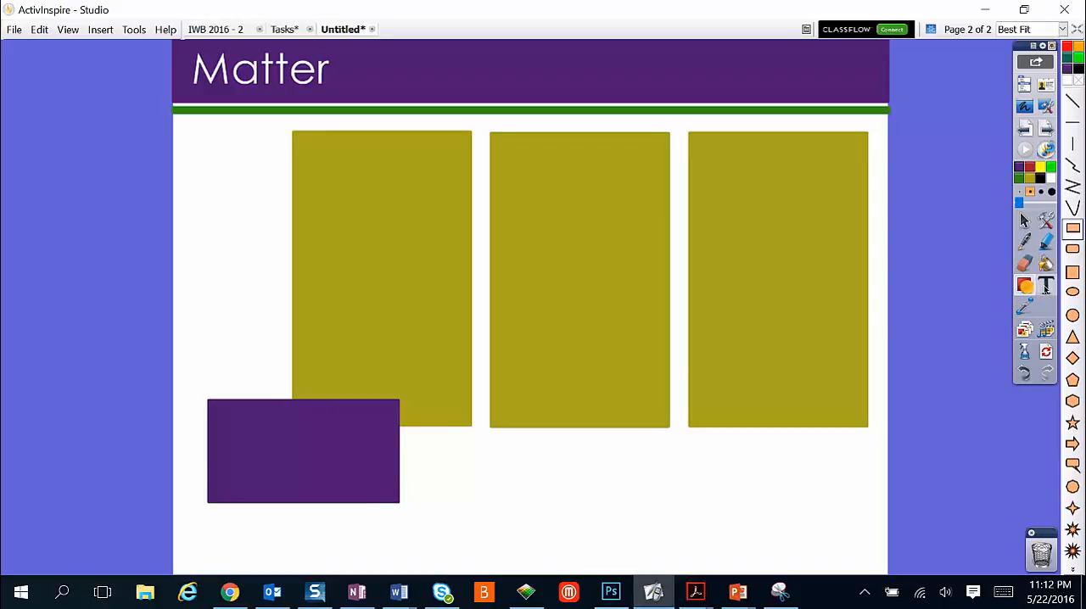
mouse_move(1046, 285)
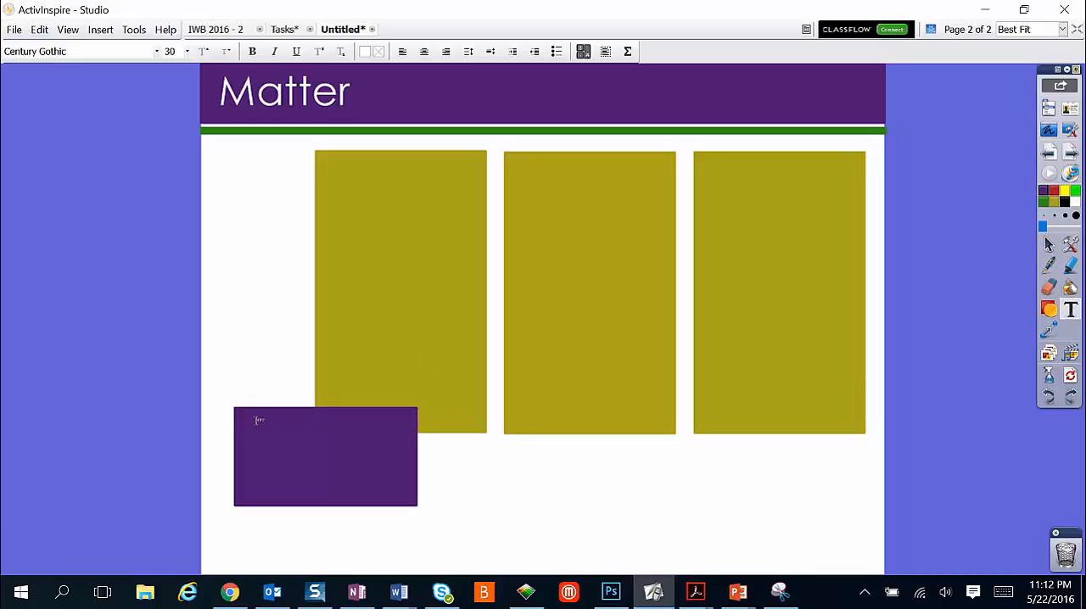
type("Thin")
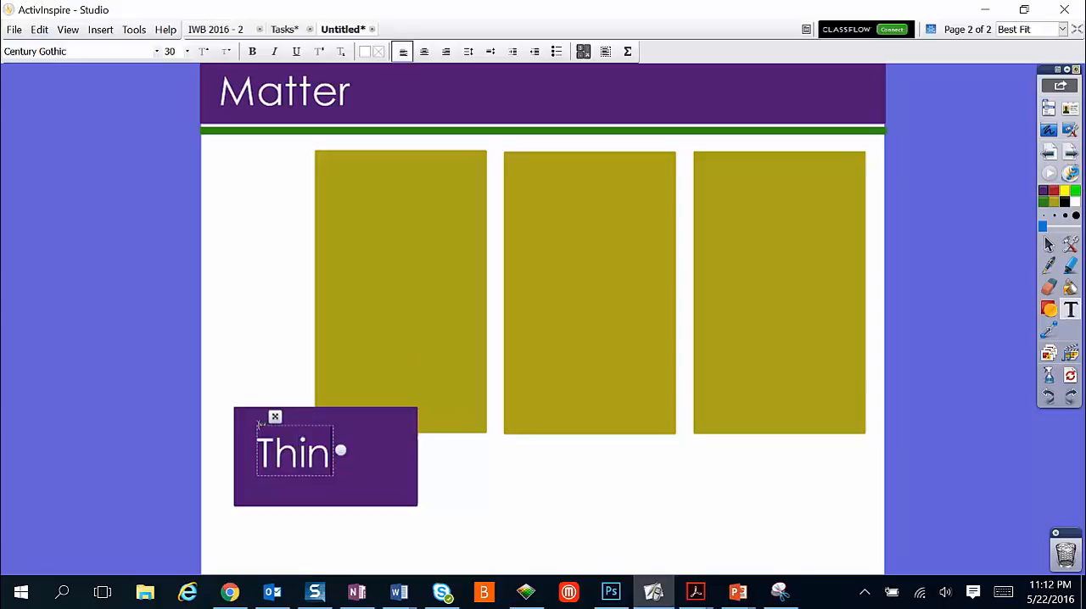
type("king")
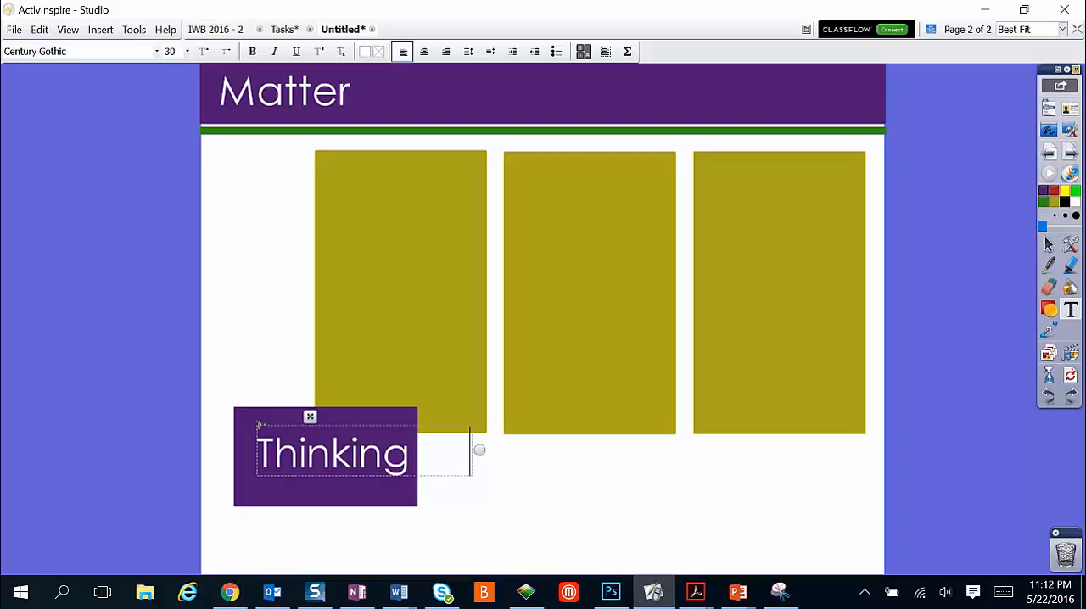
type("Box")
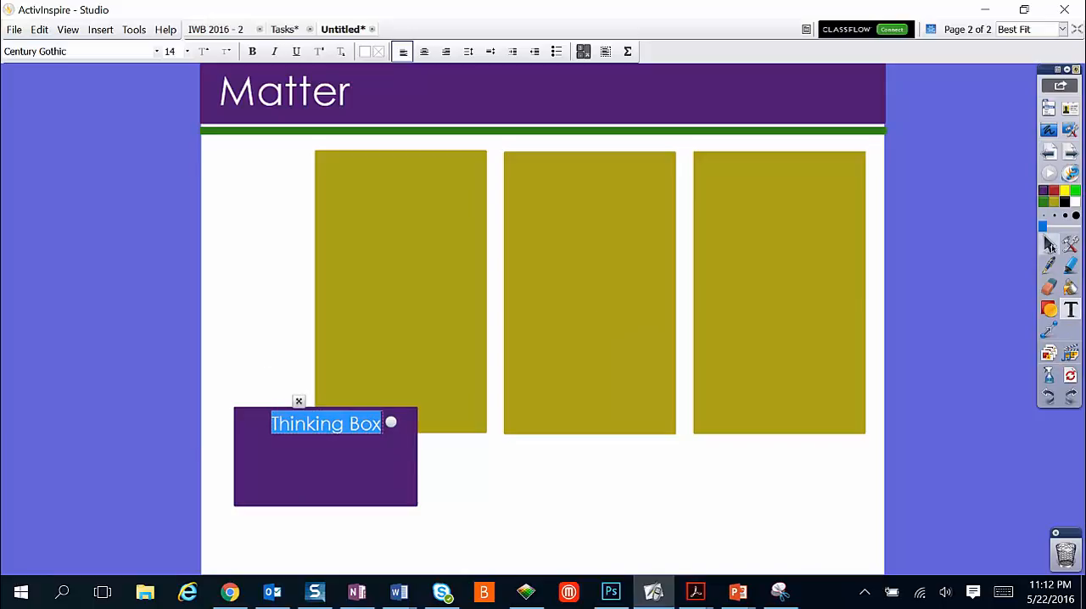
Head the olive columns Solid, Liquid and Gas from left to right.
left_click(408, 183)
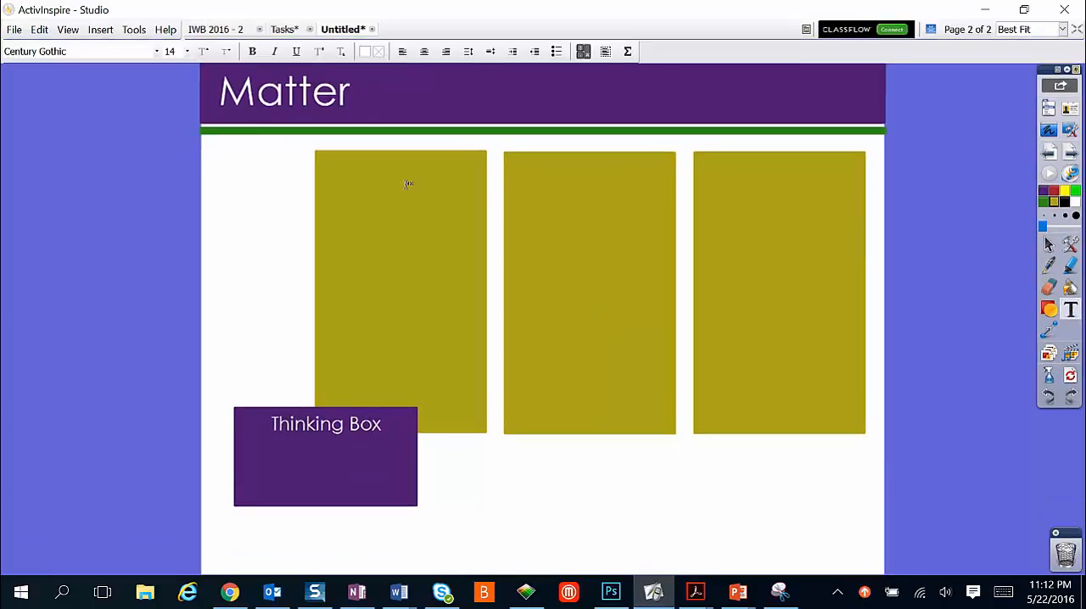
left_click(408, 183)
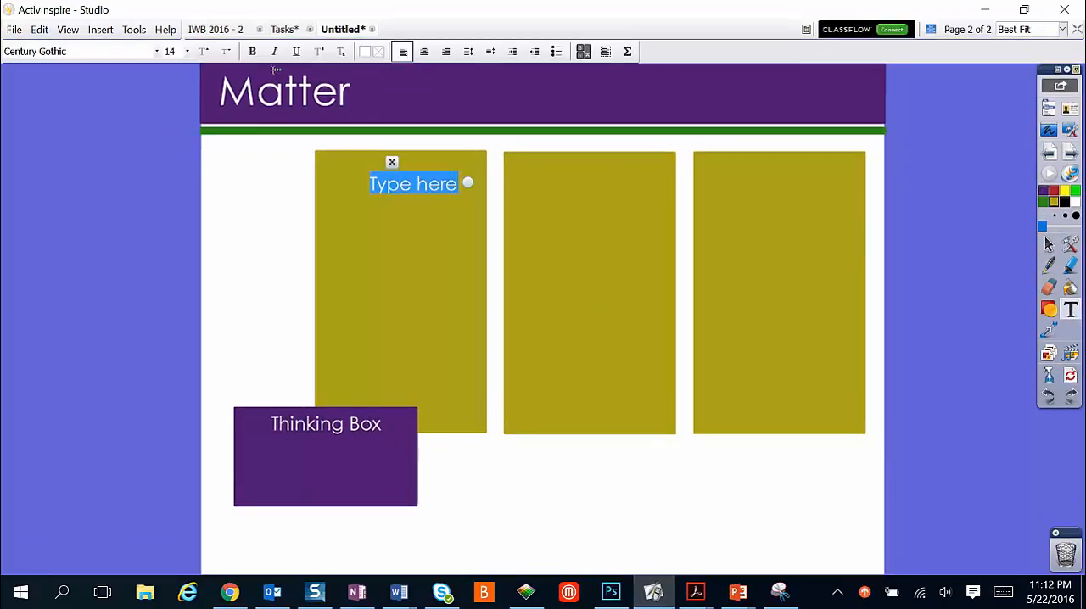
left_click(365, 51)
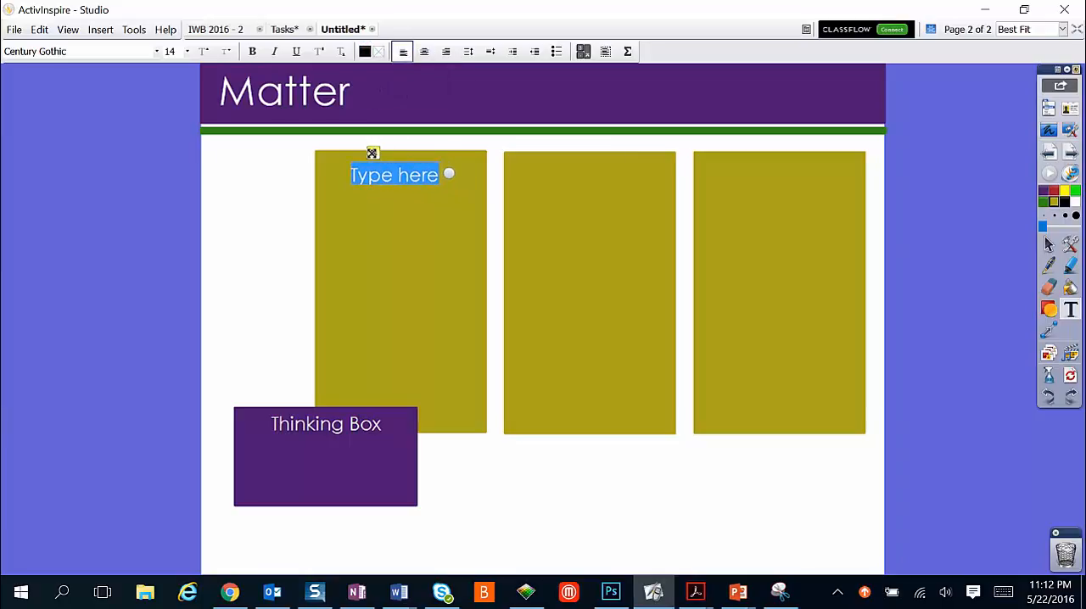
type("So")
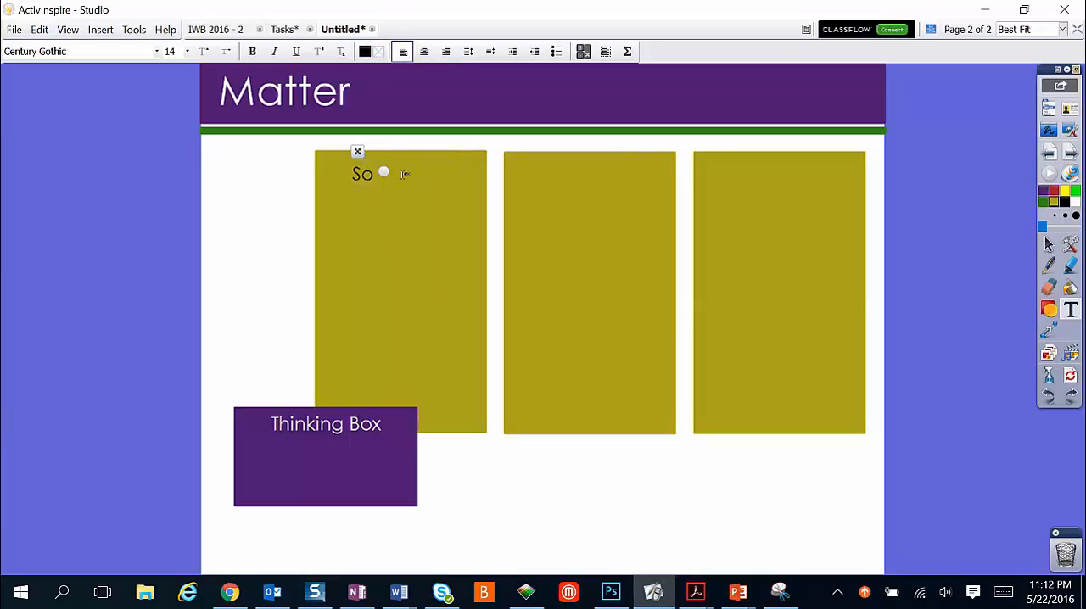
type("lid")
type("Liquid")
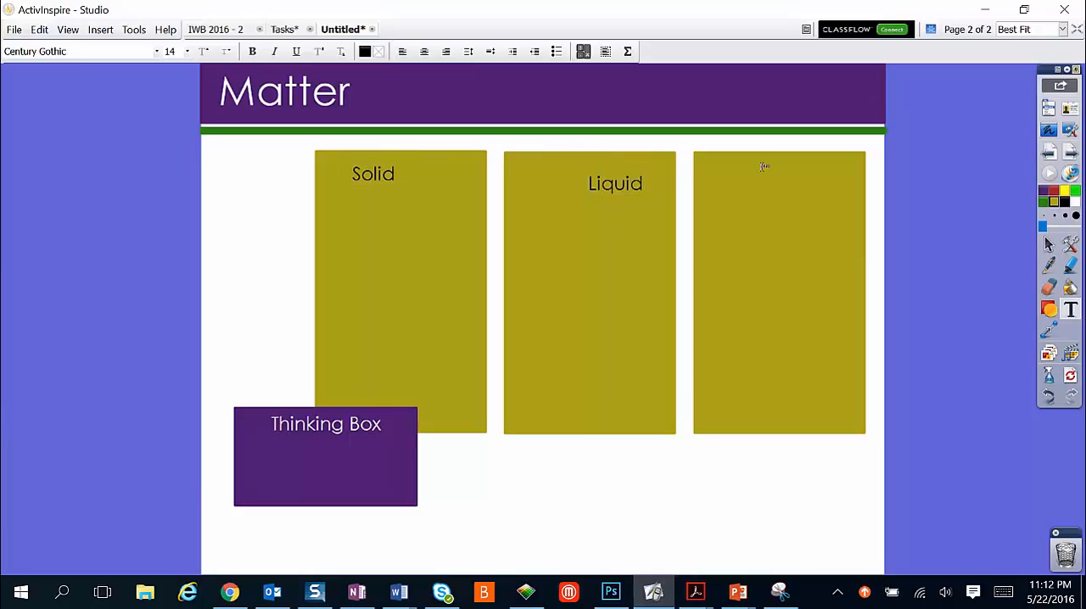
type("Gas")
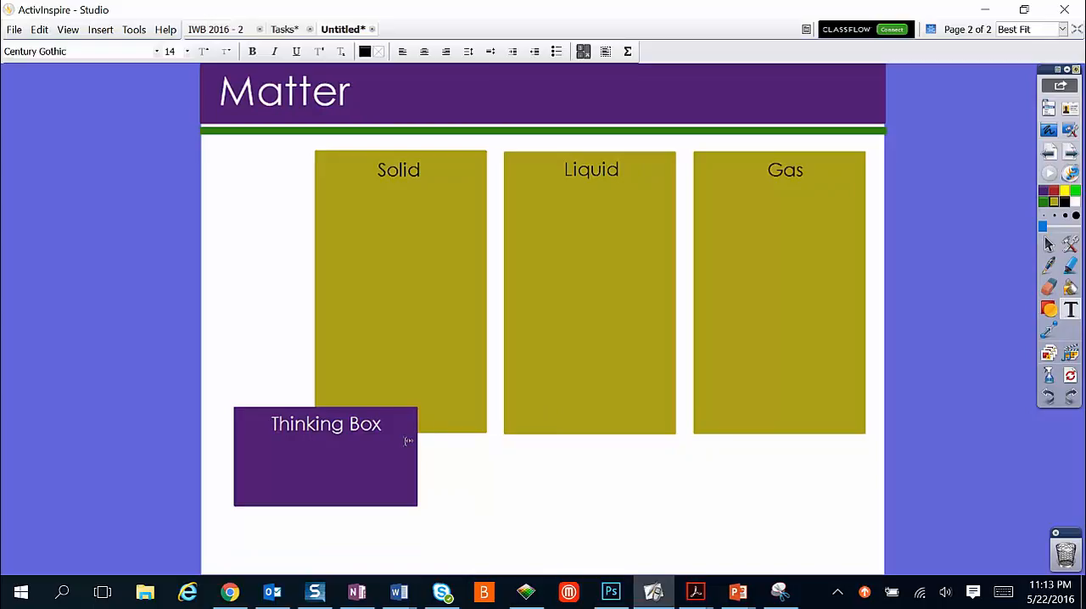
mouse_move(49, 360)
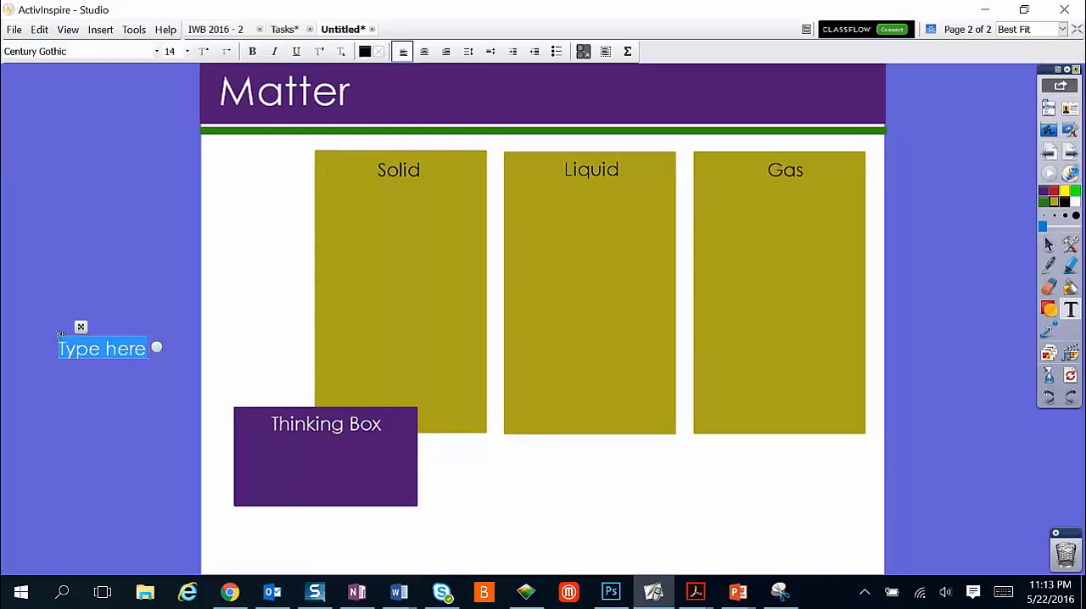
Add the words Ice, Water, Steam at the left and restyle the Thinking Box white with purple border.
type("Ice")
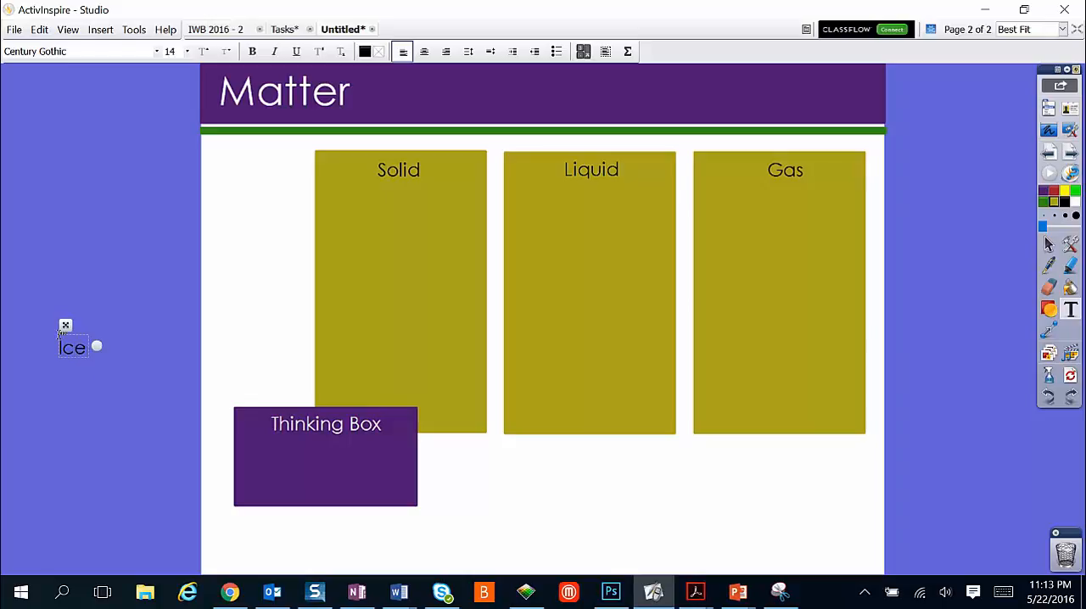
mouse_move(52, 376)
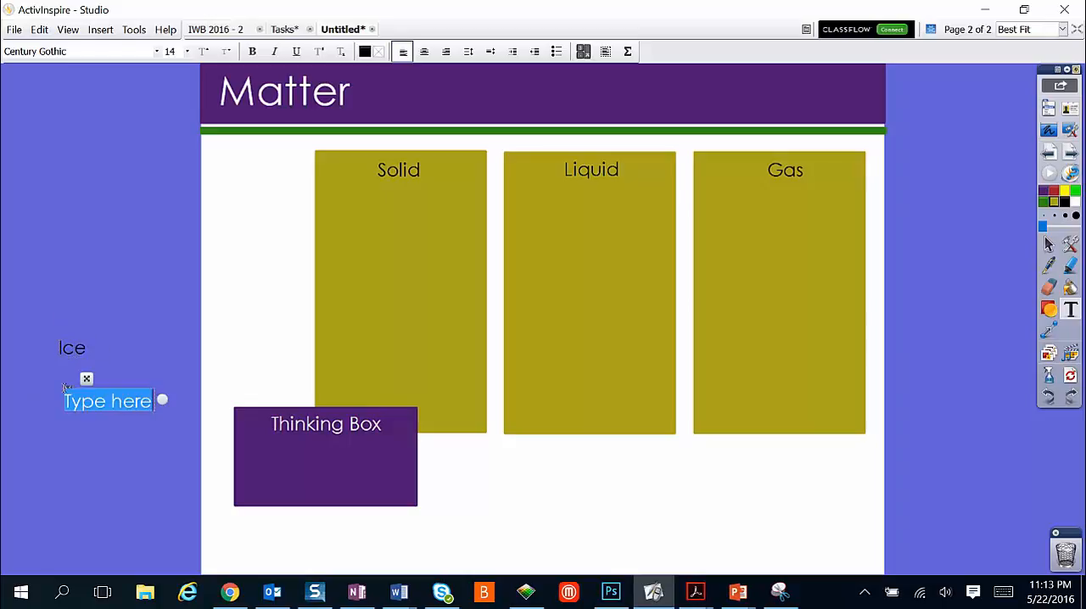
type("Water")
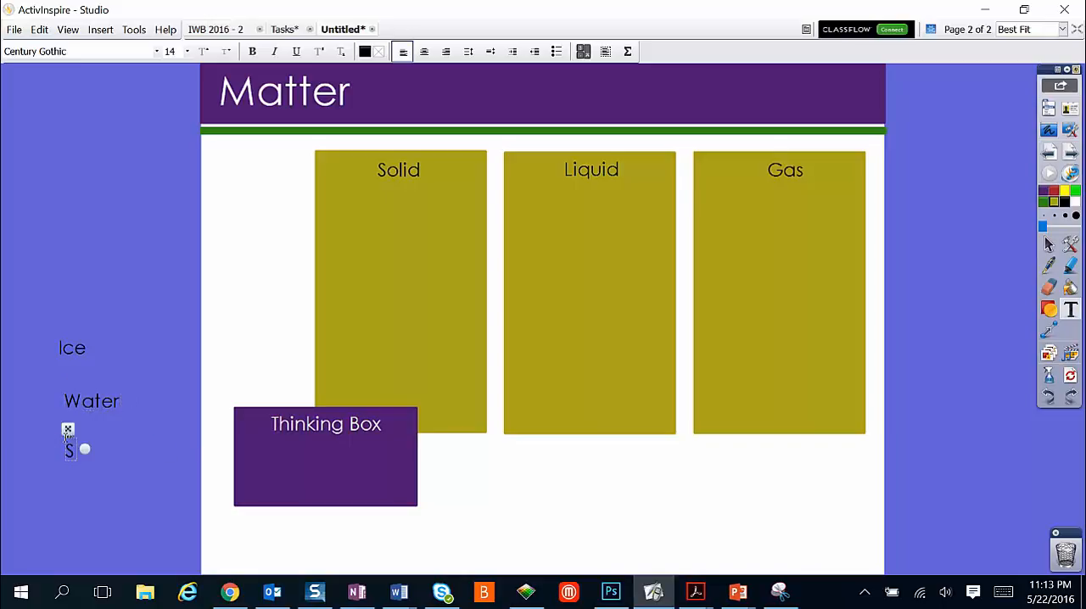
type("Steam")
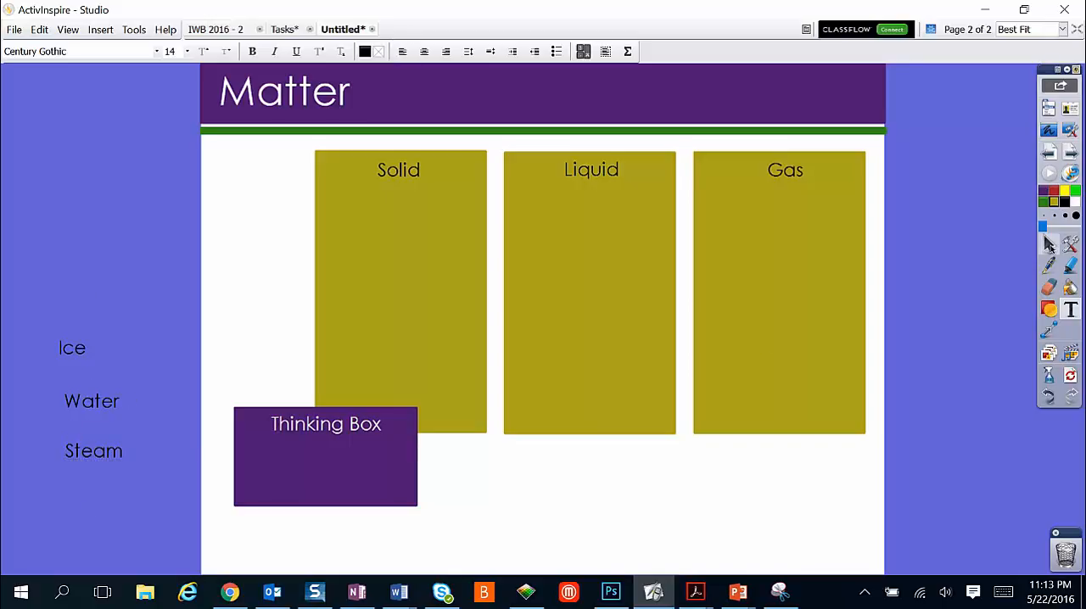
mouse_move(1049, 244)
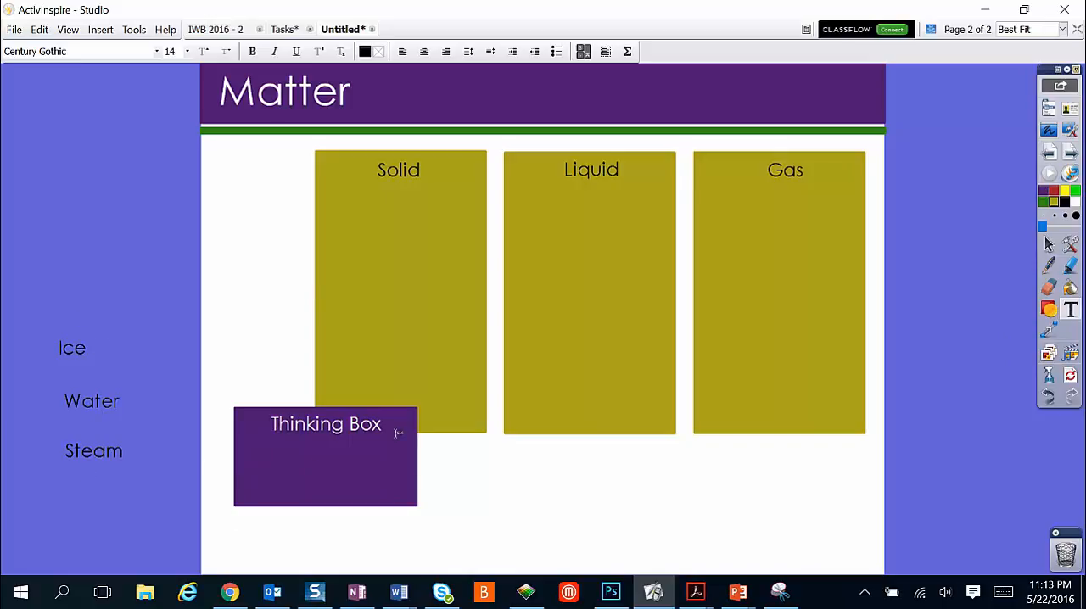
mouse_move(1005, 339)
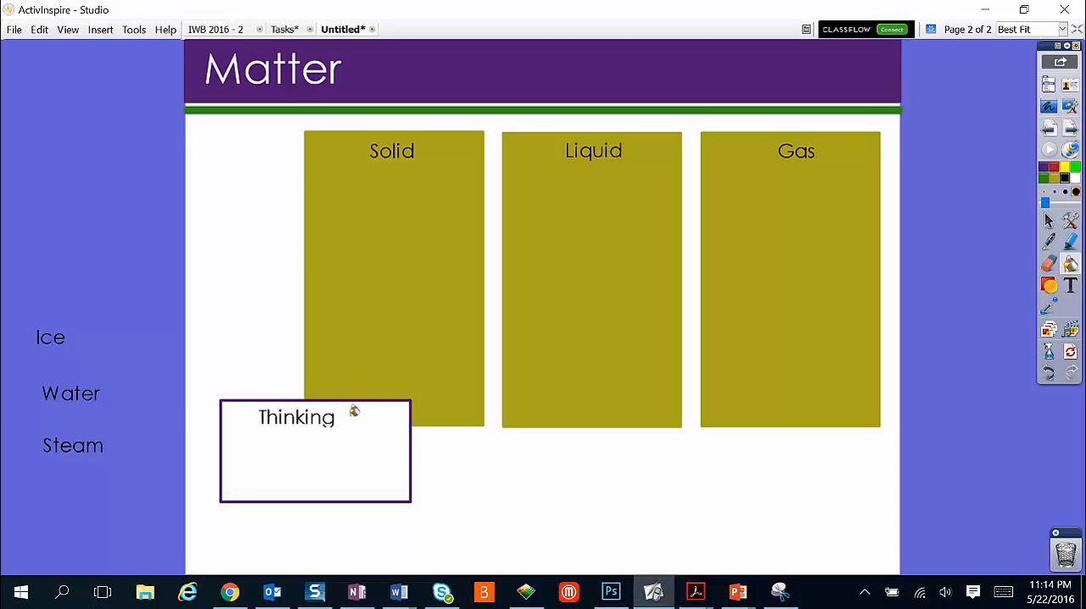
type("Box")
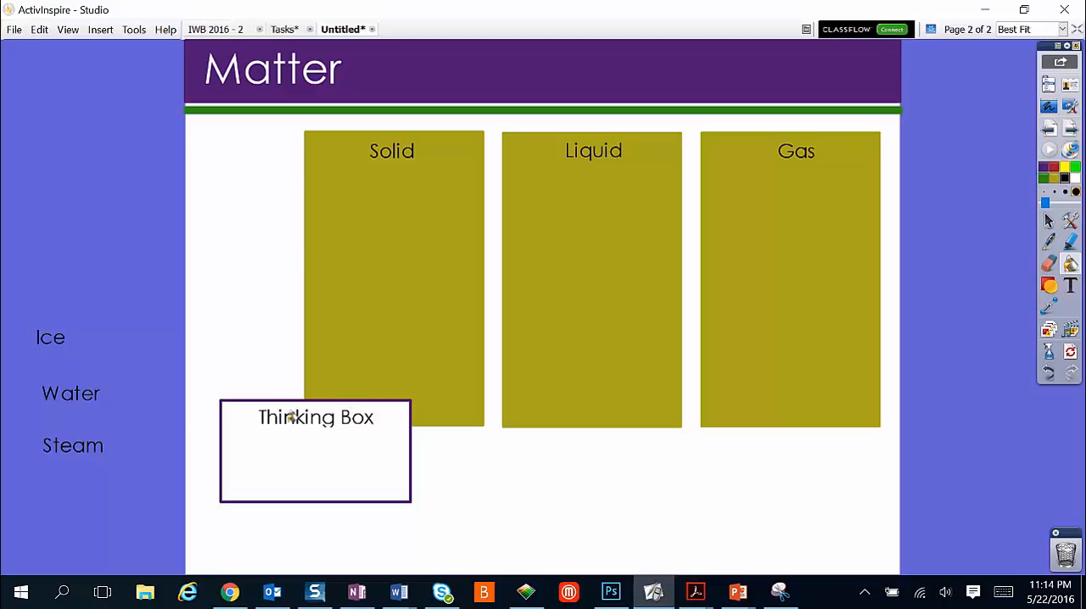
mouse_move(307, 416)
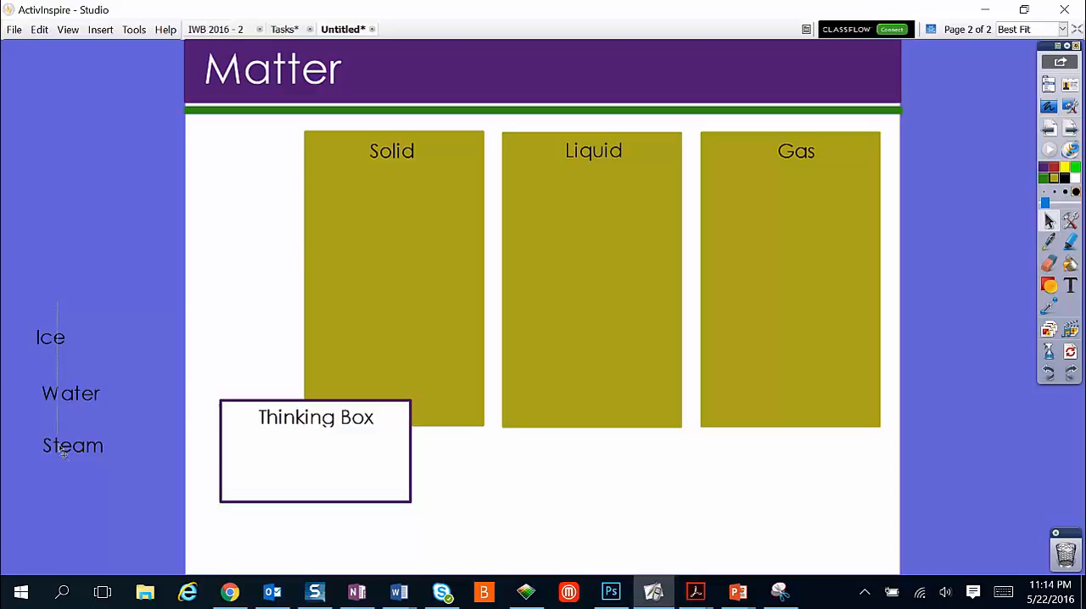
Stack Ice, Water and Steam below the middle column and draw a purple box over them.
left_click(50, 336)
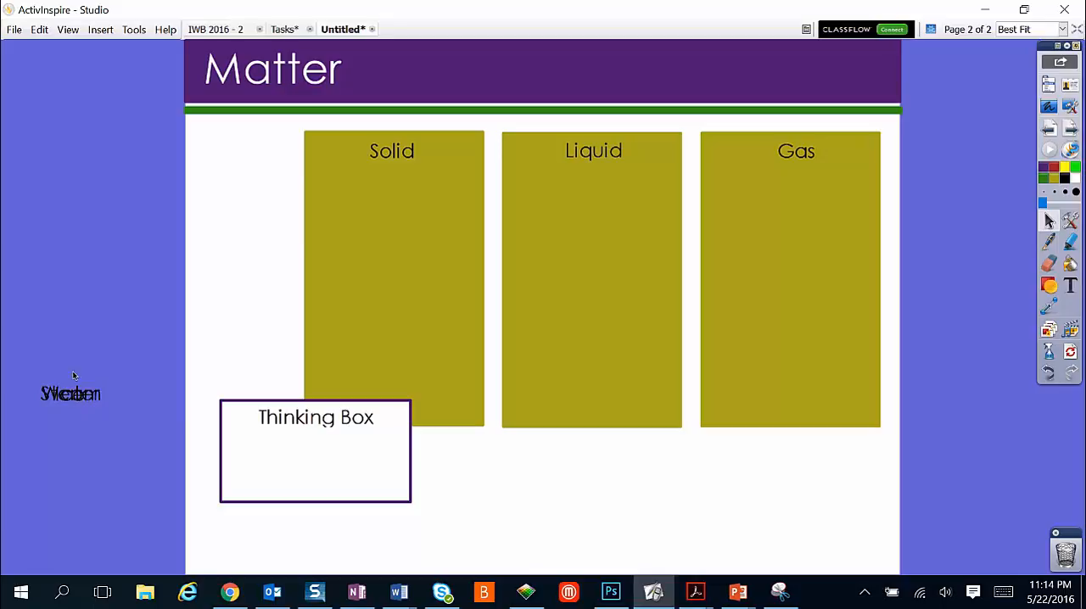
left_click_drag(72, 394, 543, 518)
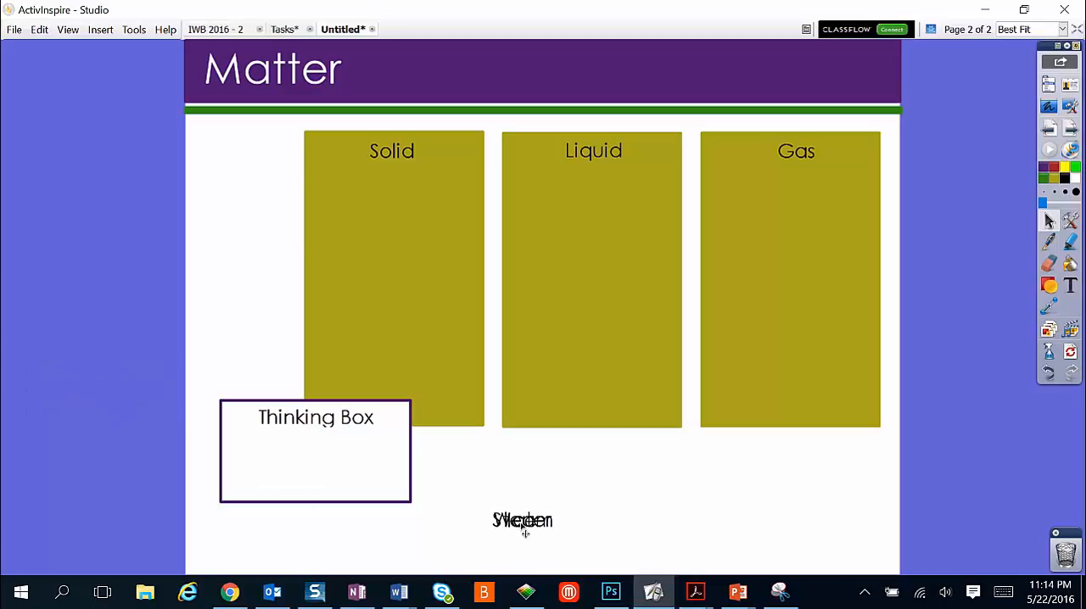
left_click(522, 520)
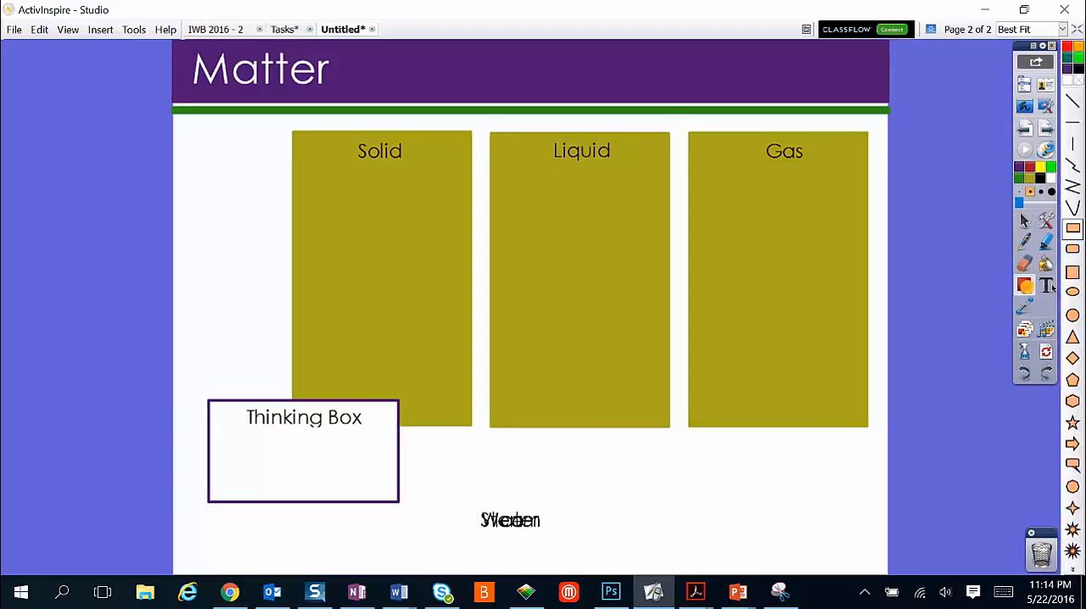
left_click(1026, 285)
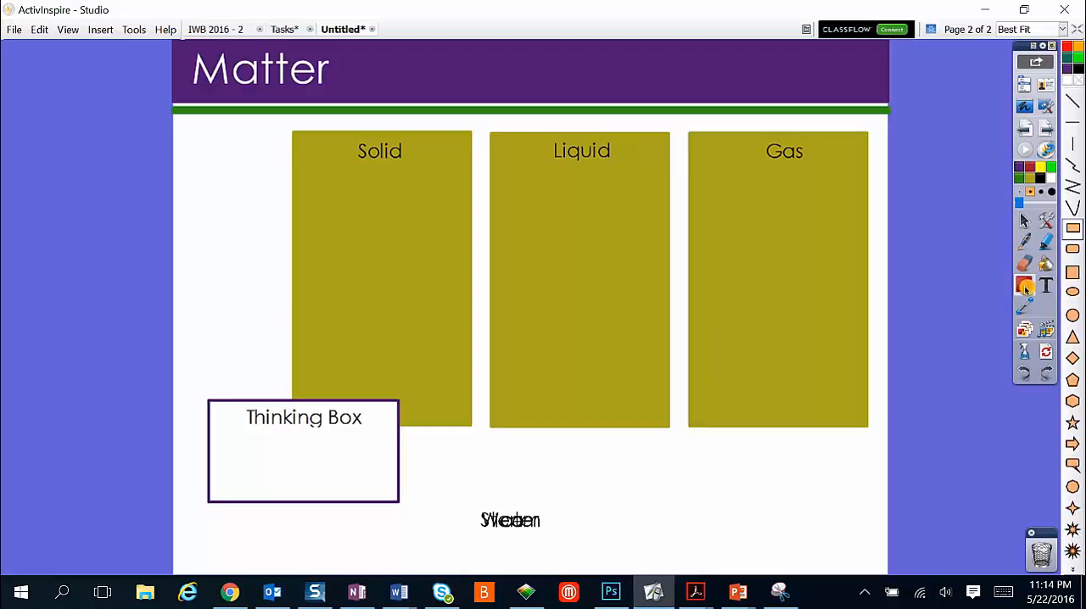
mouse_move(1025, 285)
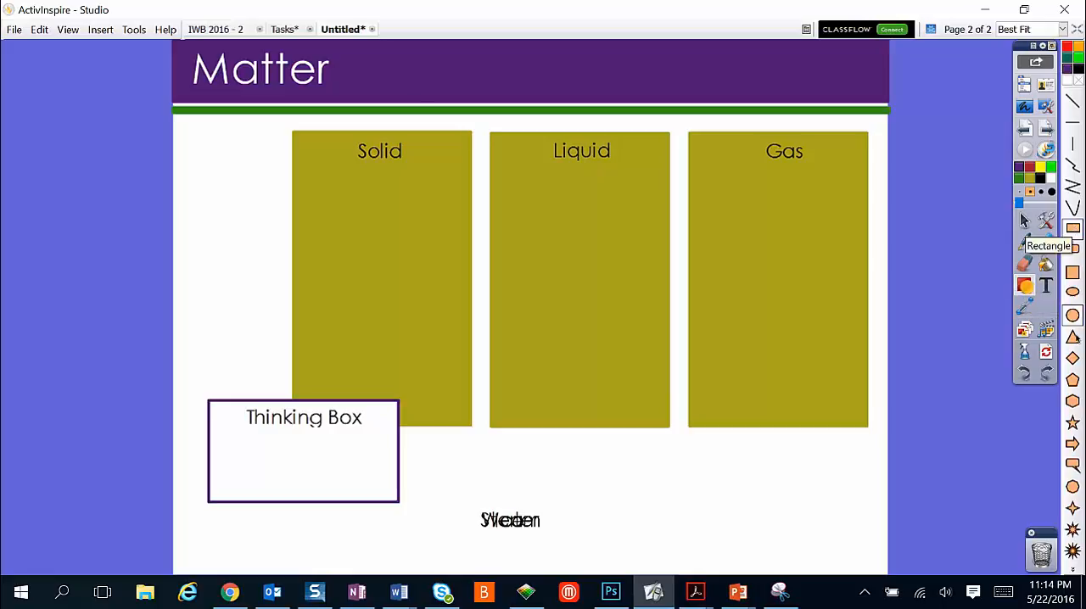
mouse_move(1029, 168)
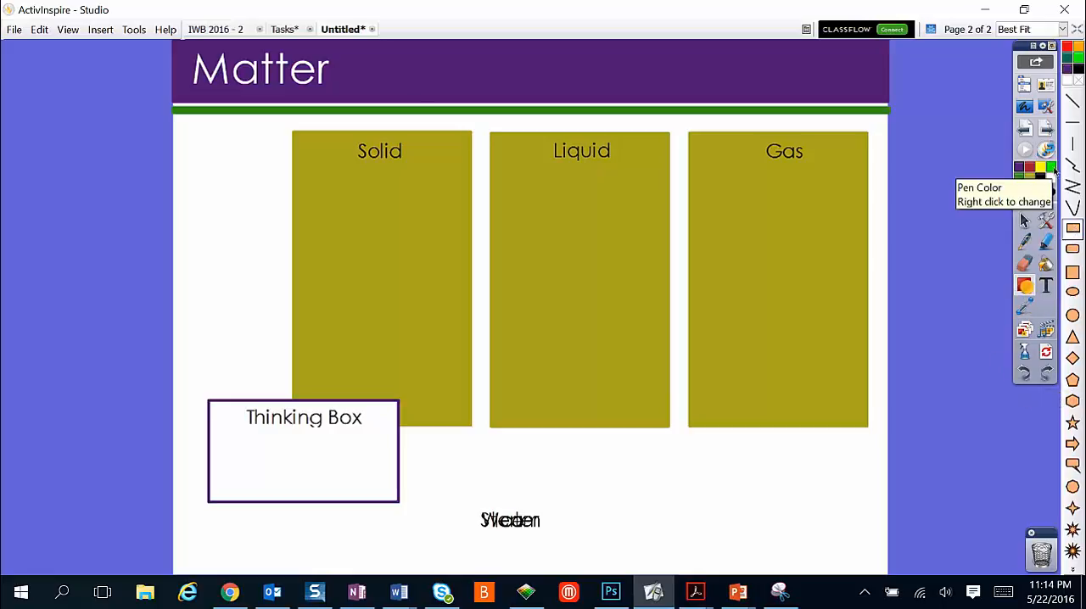
mouse_move(1077, 65)
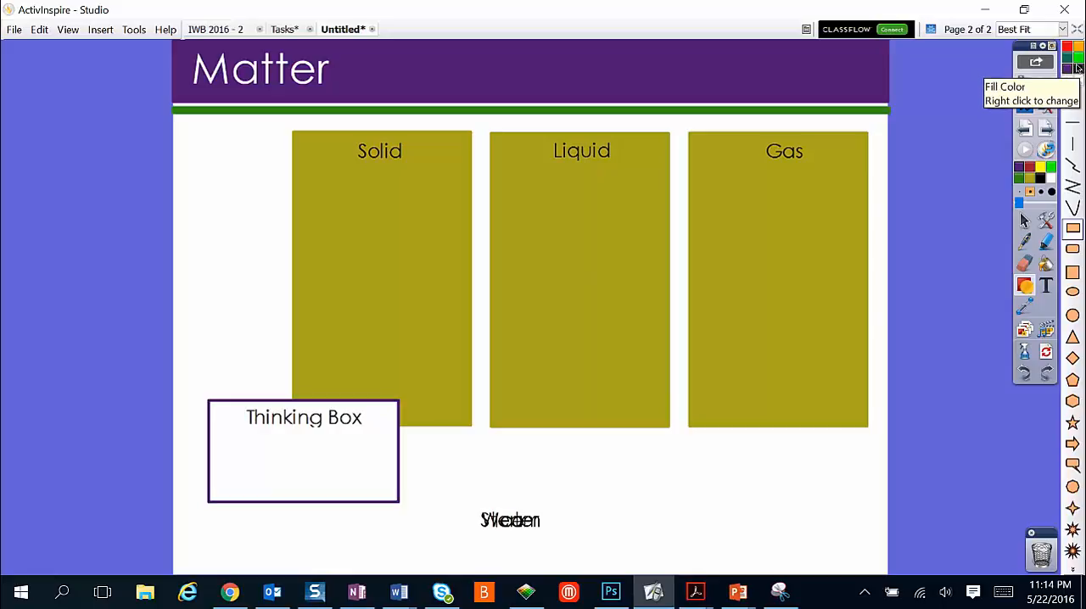
mouse_move(1073, 72)
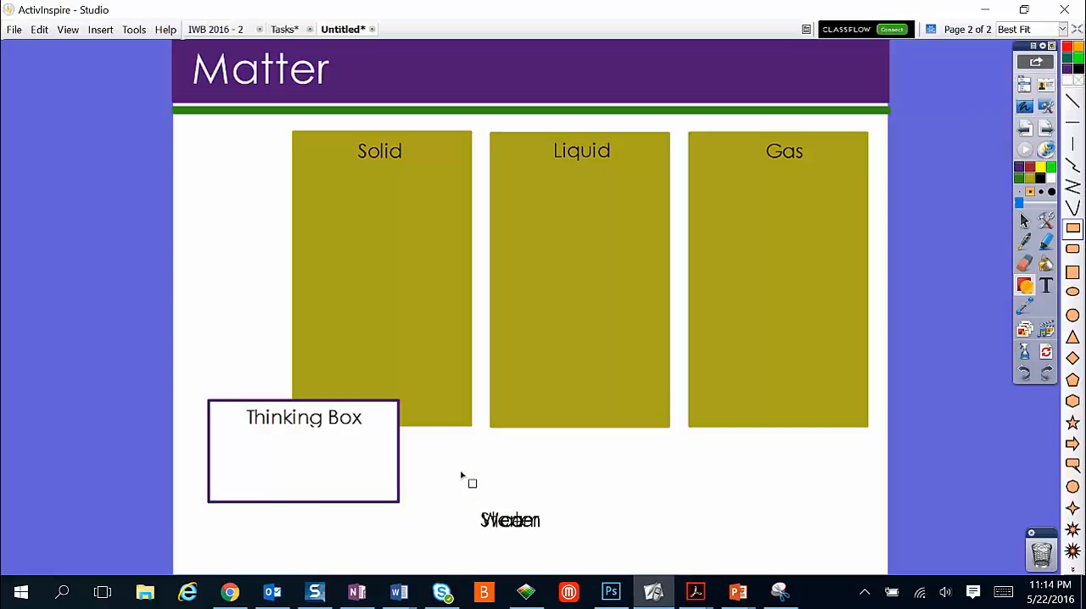
left_click_drag(472, 482, 625, 569)
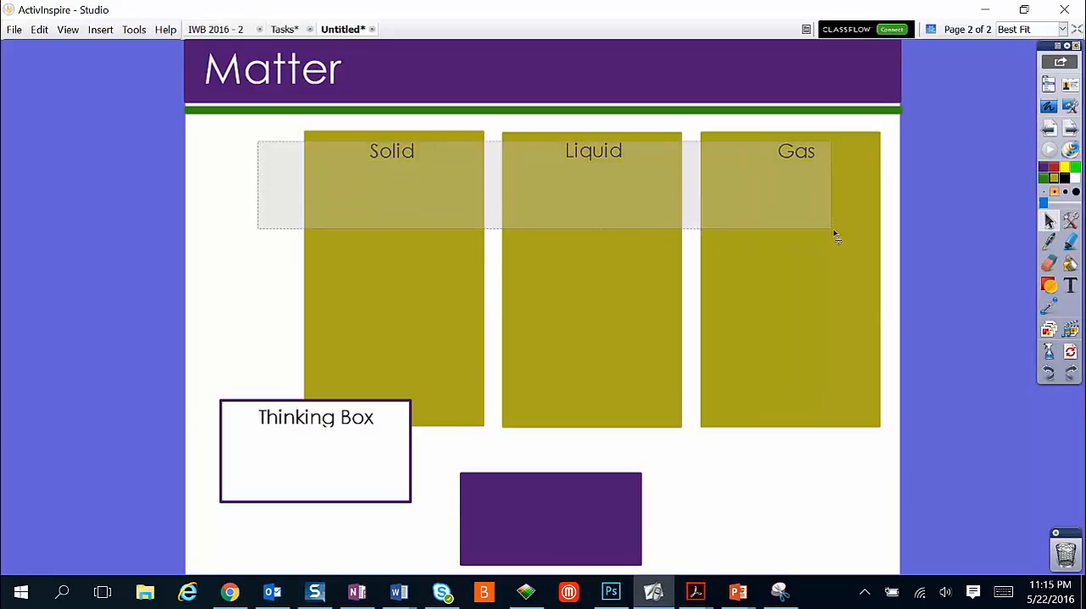
Position the purple box over the stacked words and bring it to the front to hide them.
left_click_drag(838, 235, 869, 387)
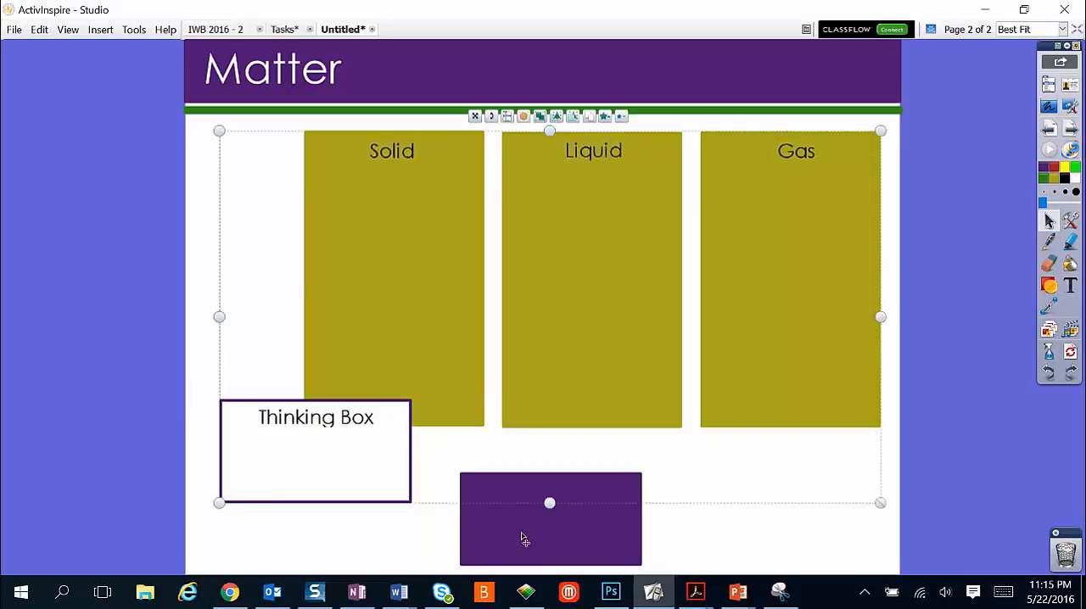
mouse_move(520, 542)
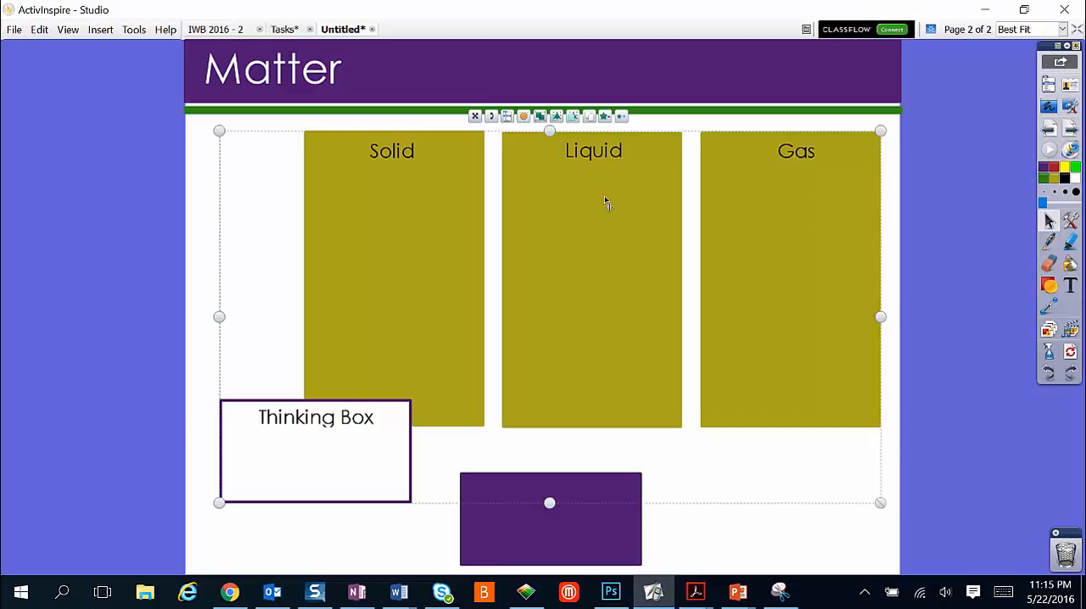
mouse_move(564, 217)
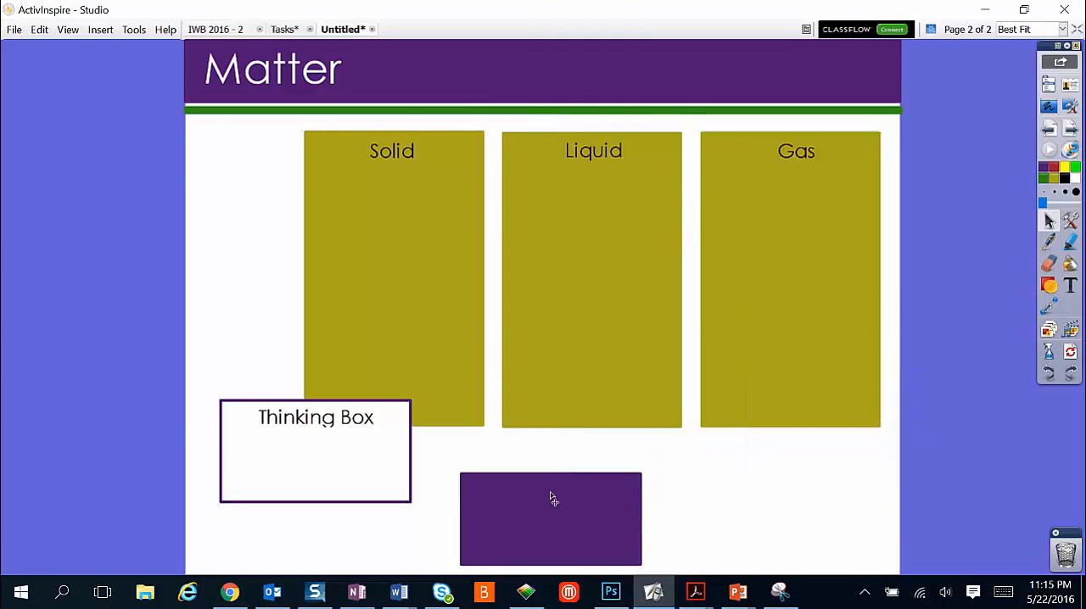
mouse_move(547, 523)
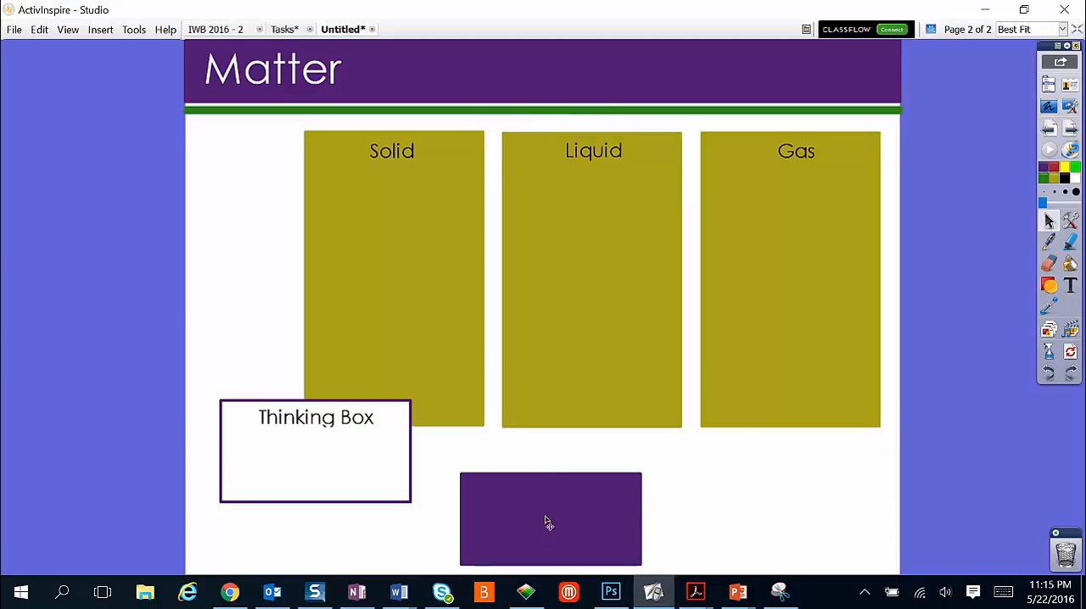
left_click_drag(550, 519, 689, 507)
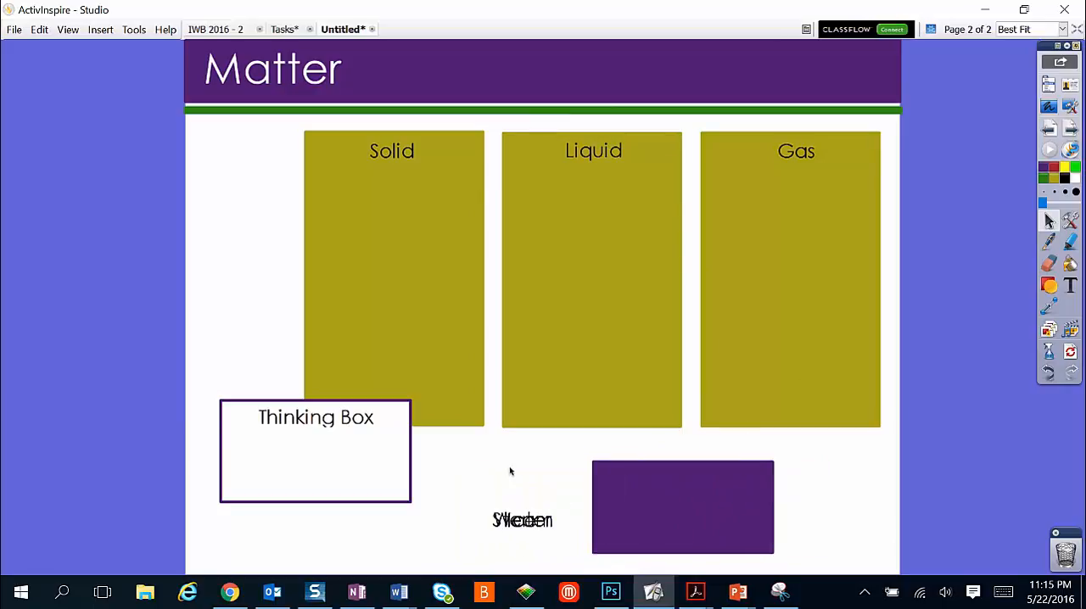
left_click(682, 506)
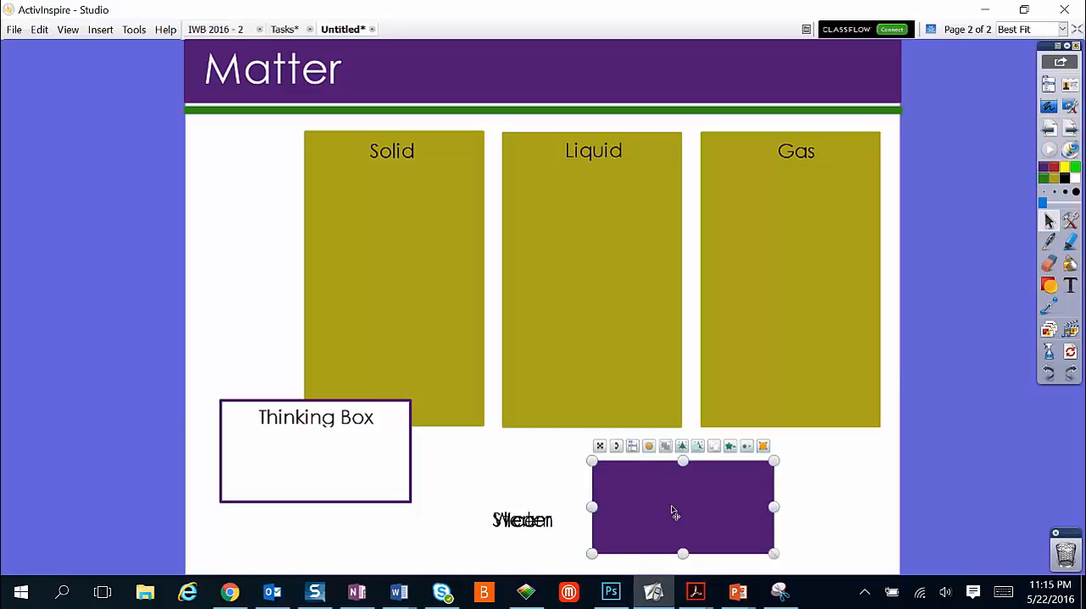
mouse_move(720, 485)
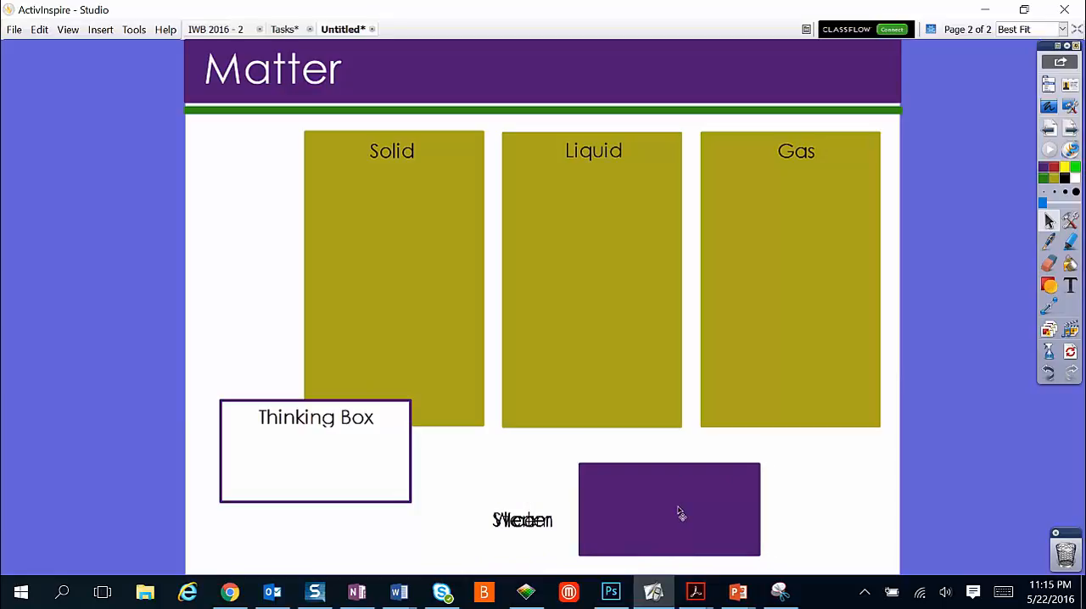
left_click(669, 509)
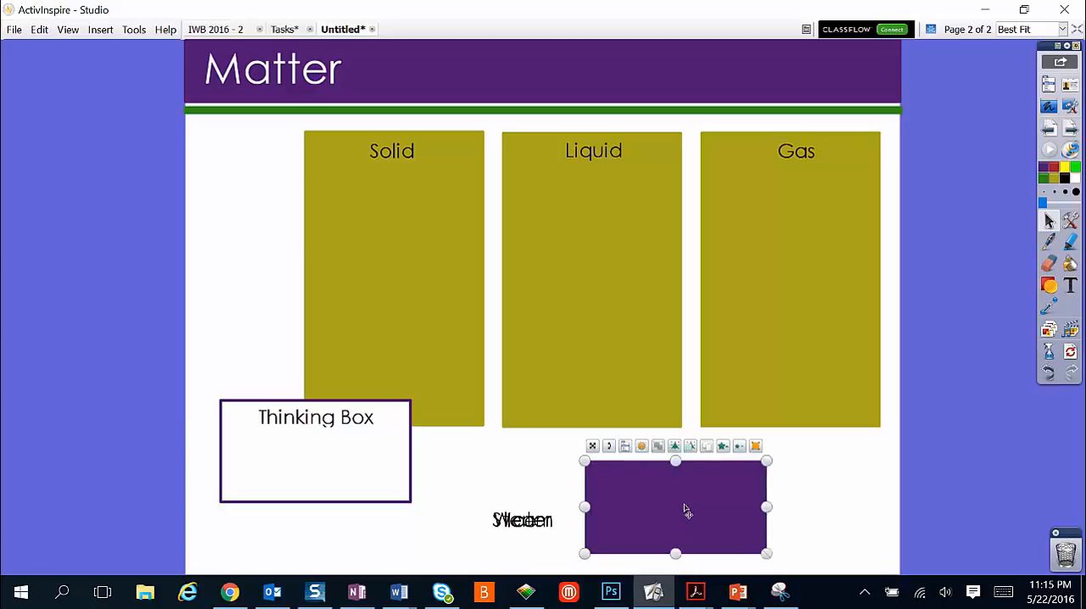
mouse_move(686, 489)
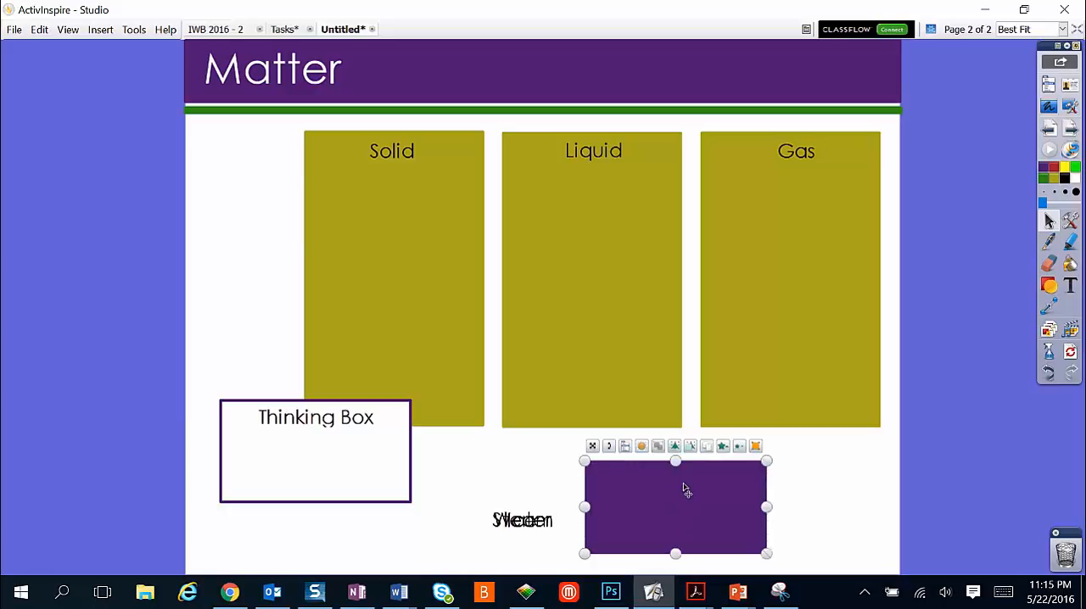
right_click(676, 507)
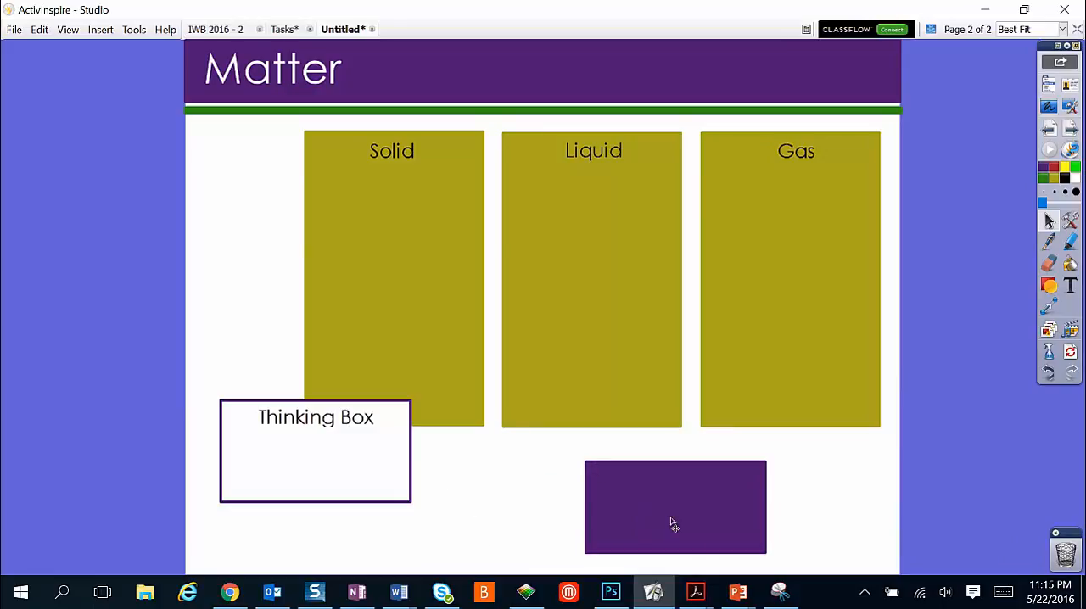
left_click(675, 506)
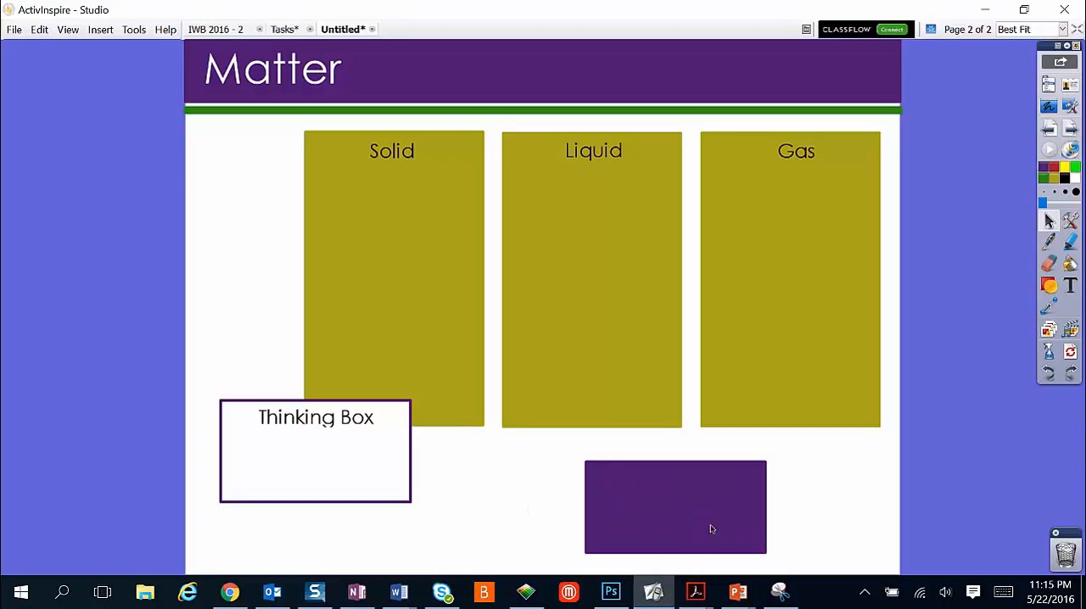
mouse_move(561, 491)
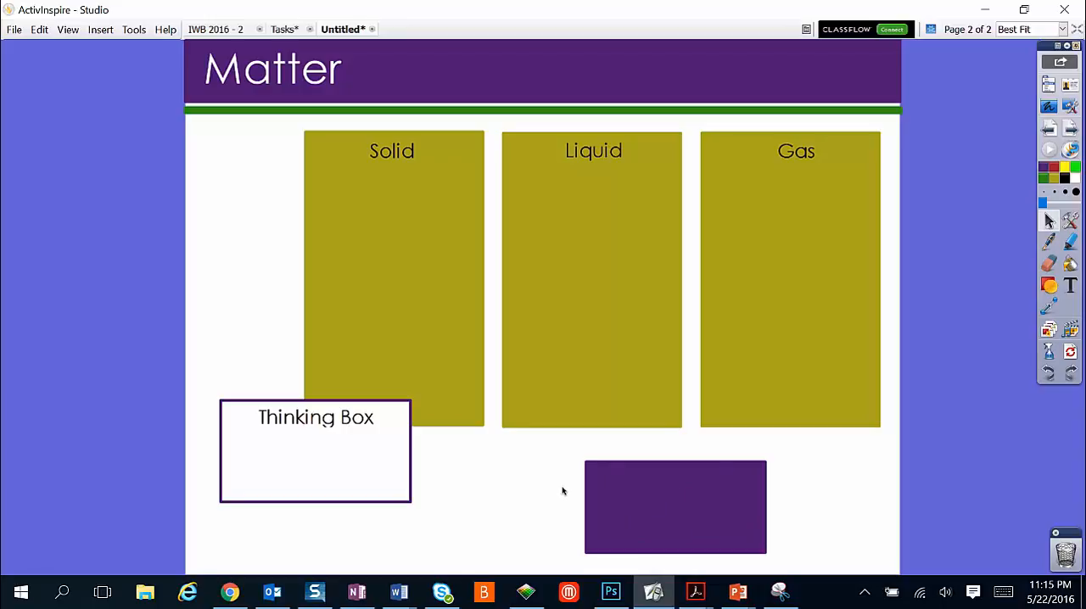
mouse_move(658, 489)
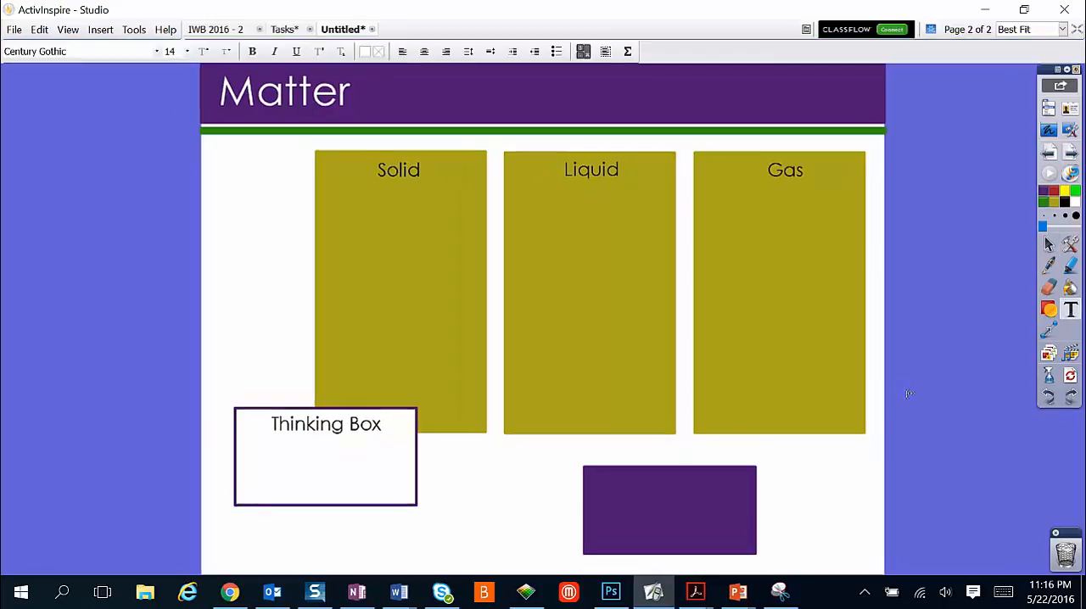
mouse_move(1071, 309)
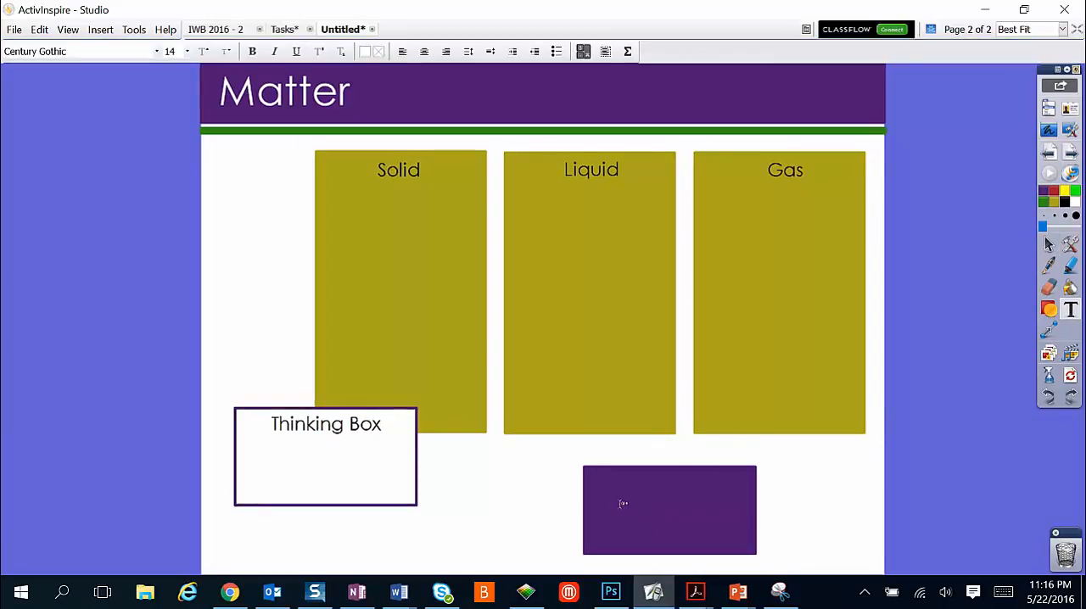
Label the purple box 'Vocabulary' in white text.
double_click(669, 510)
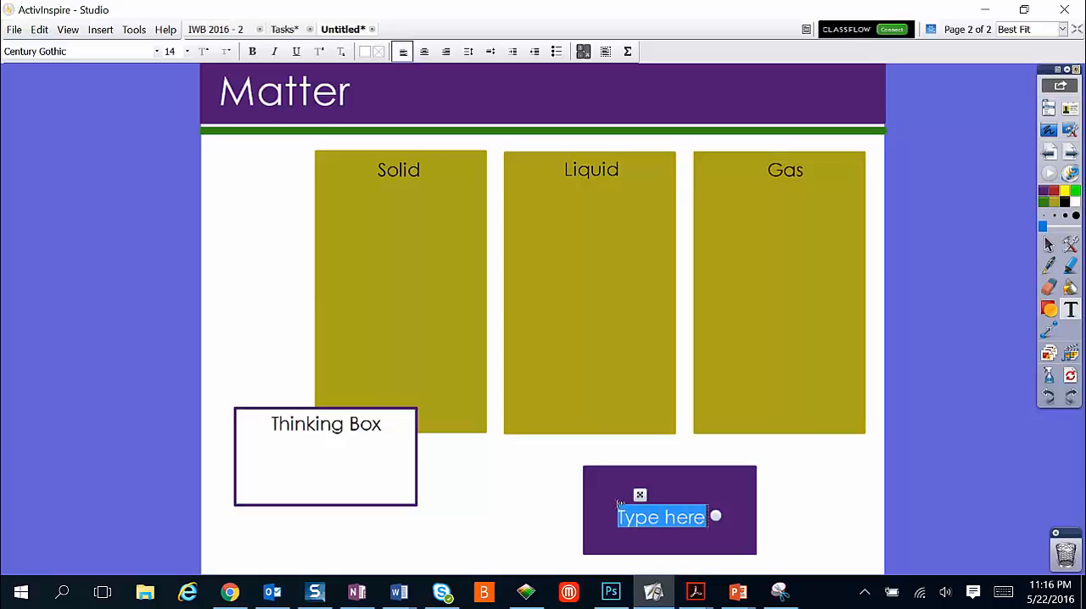
type("Vo")
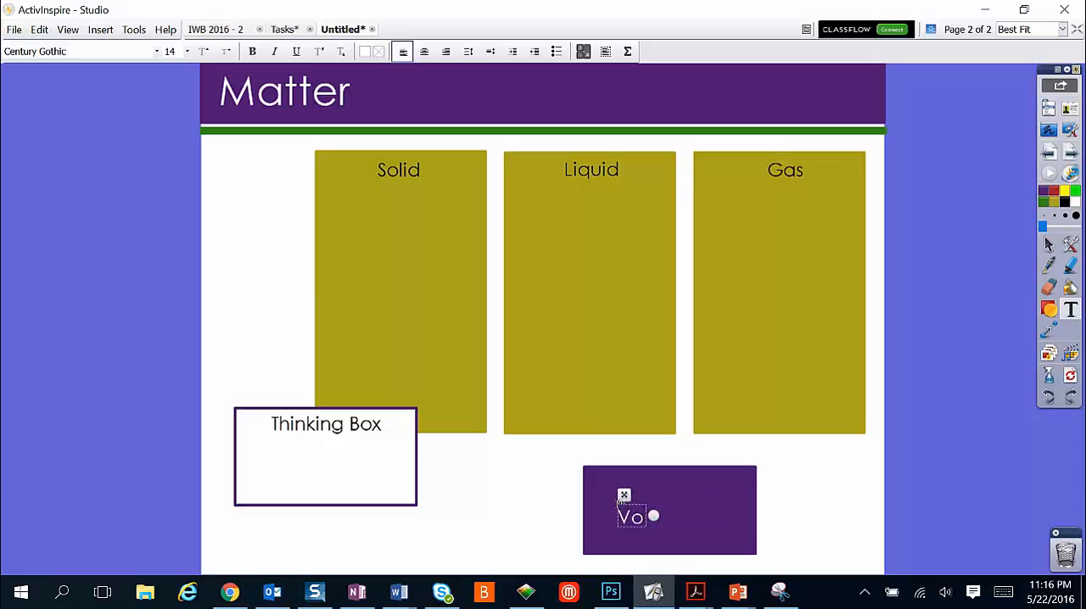
type("cabulary")
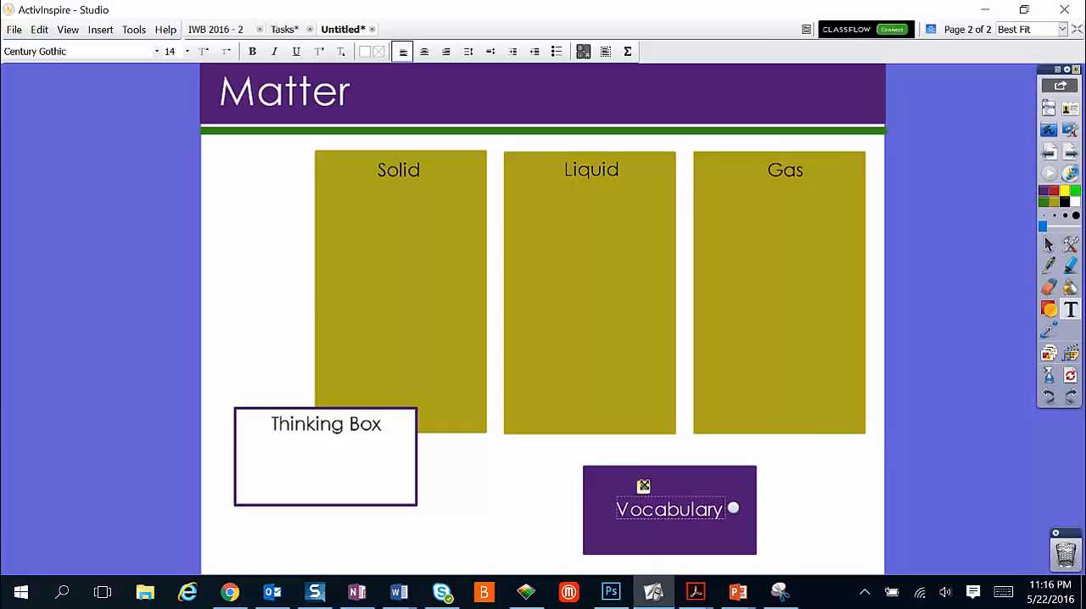
right_click(668, 509)
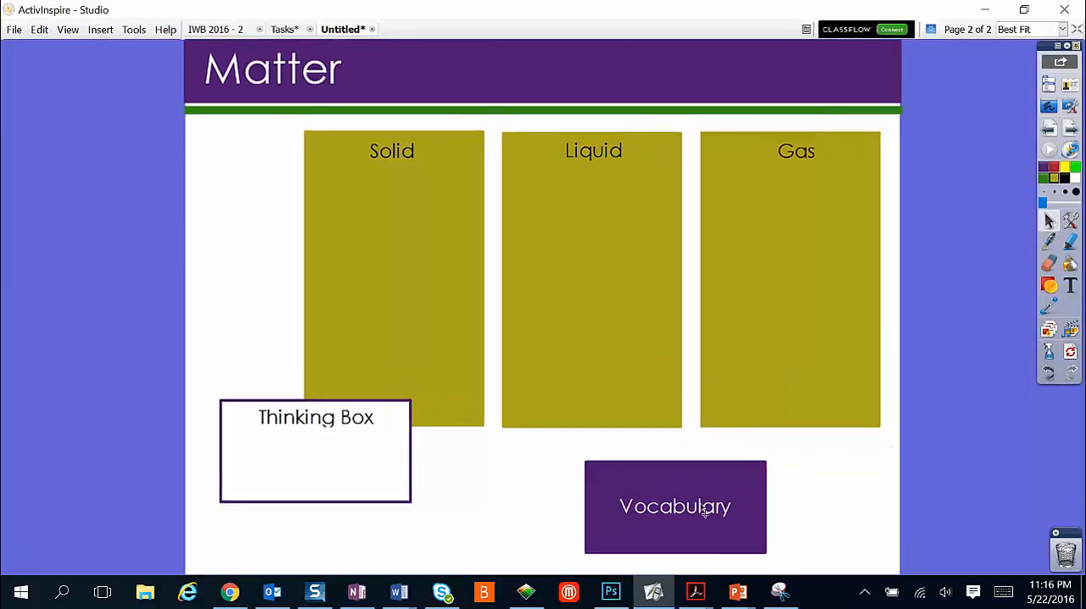
mouse_move(686, 490)
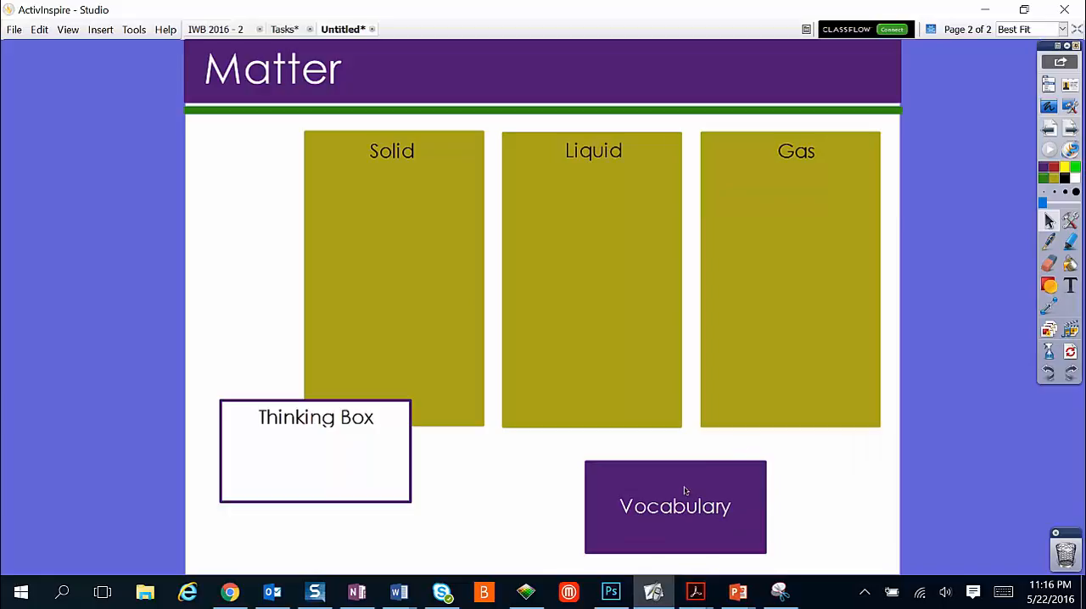
mouse_move(752, 516)
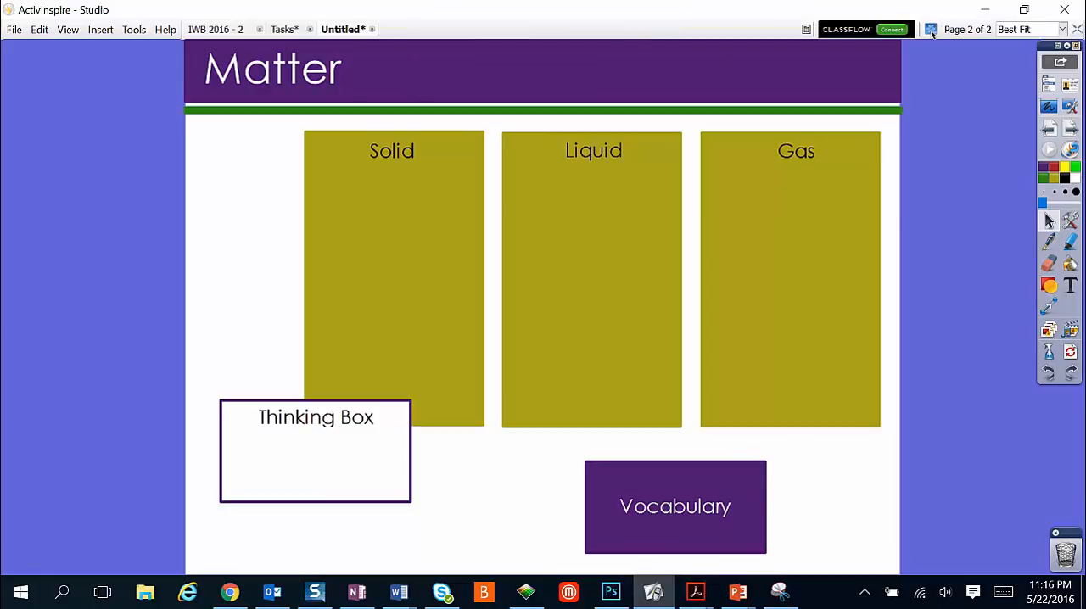
mouse_move(930, 29)
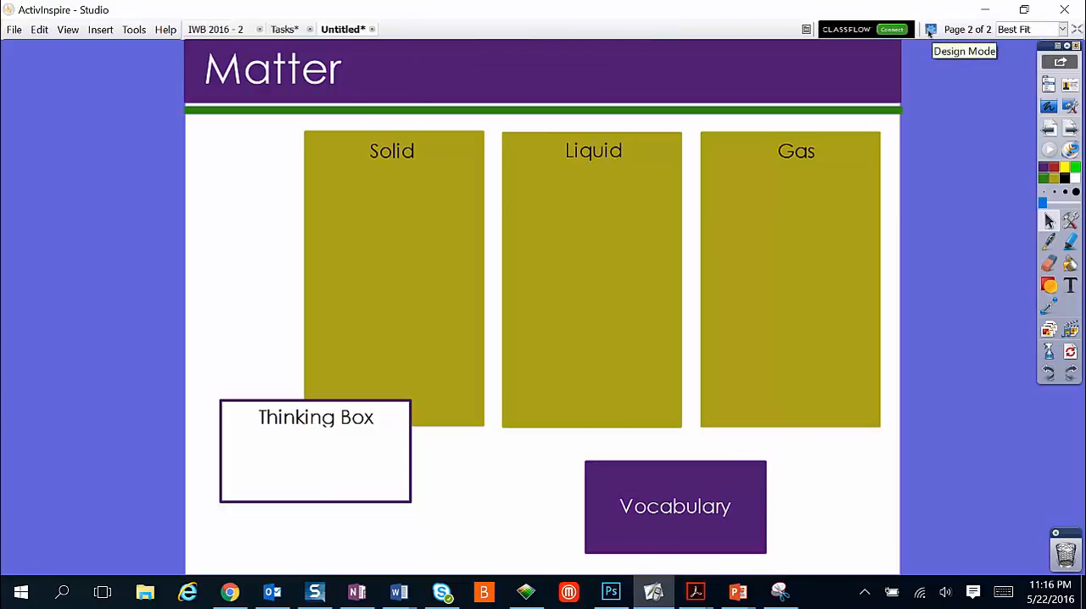
mouse_move(676, 519)
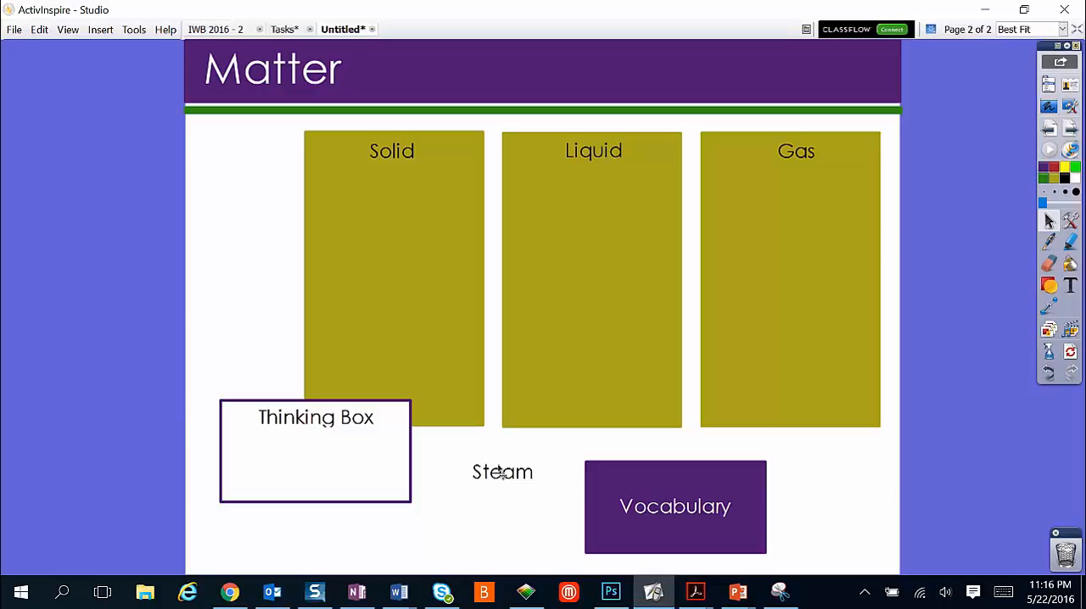
Pull 'Steam' from under the Vocabulary box via the Thinking Box into the Gas column.
left_click_drag(502, 471, 314, 461)
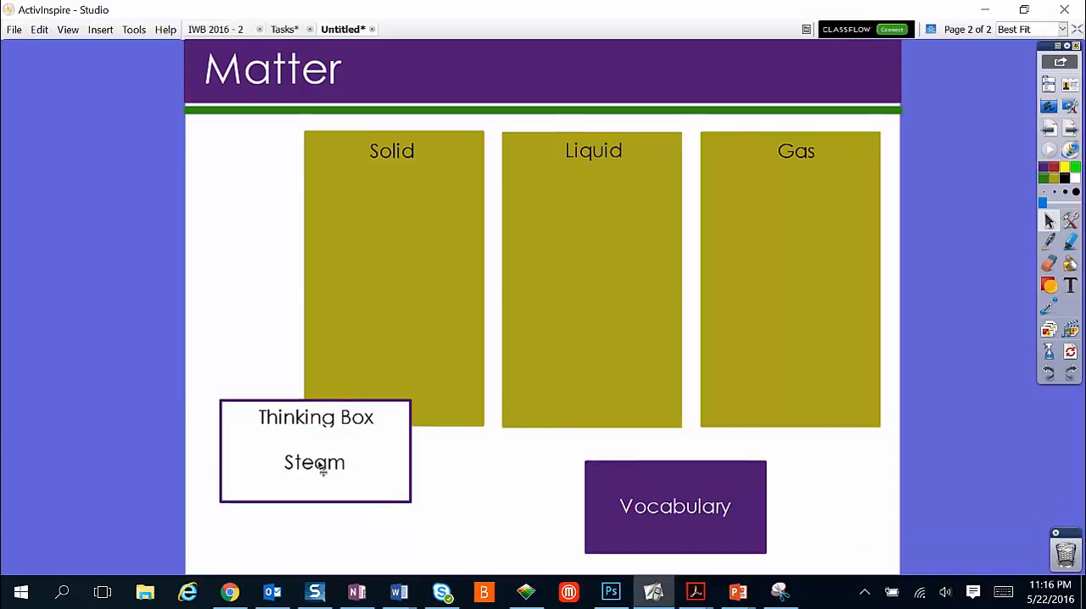
left_click_drag(314, 462, 797, 219)
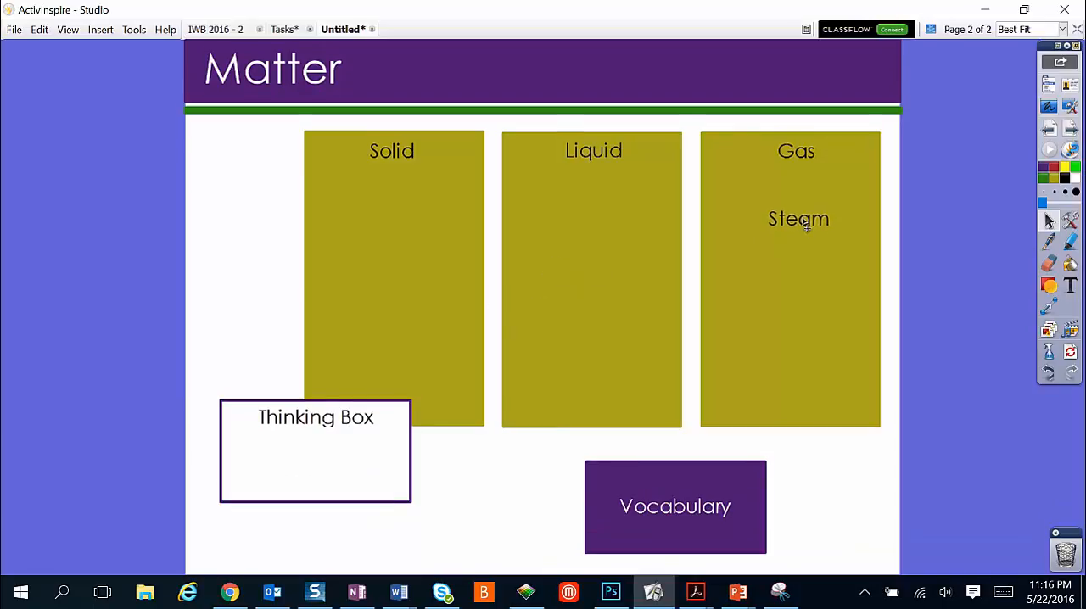